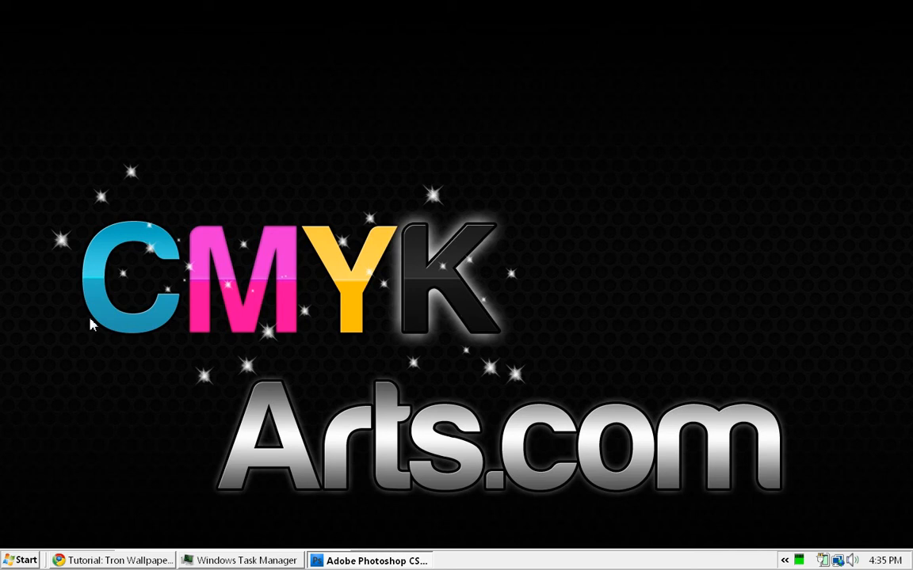
mouse_move(45, 470)
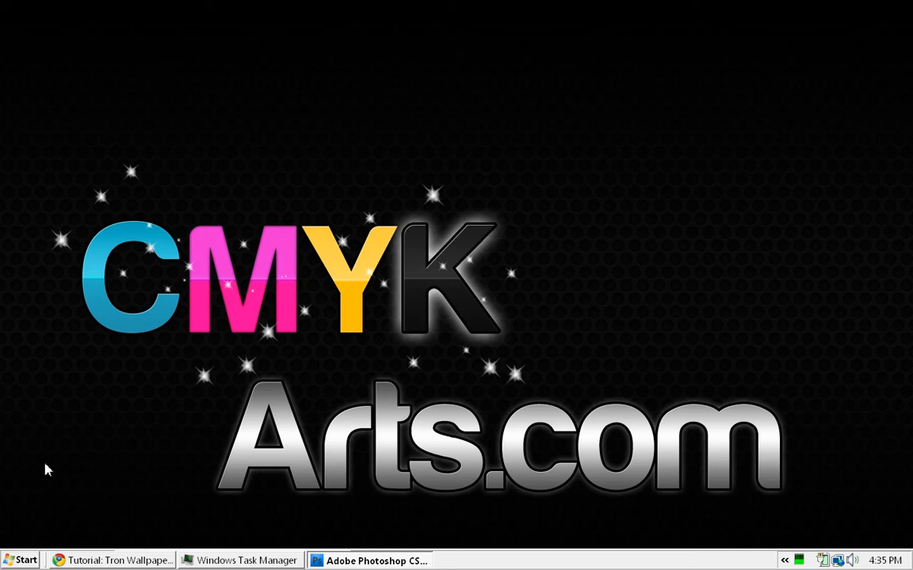
mouse_move(115, 561)
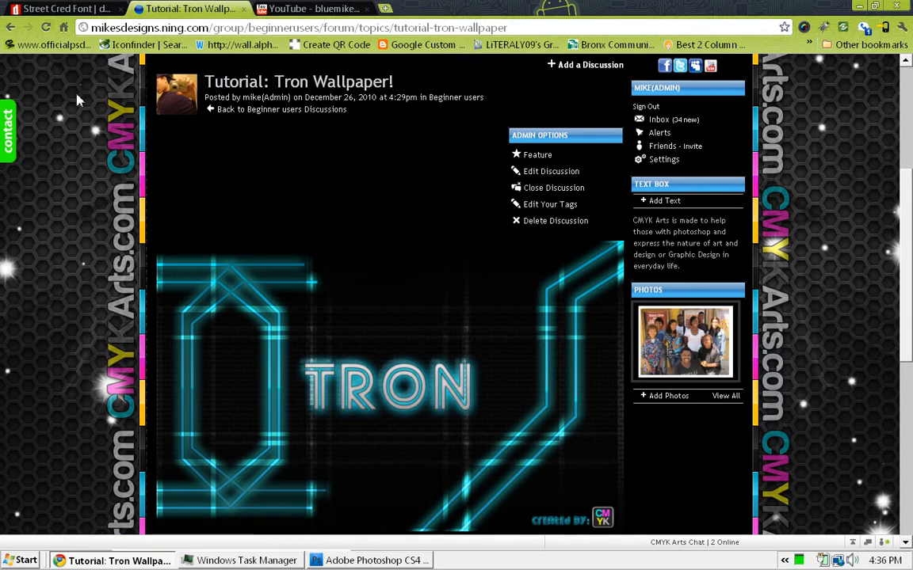
Step: Check the Street Cred font page and note the tutorial's 1440x900 wallpaper size
click(63, 8)
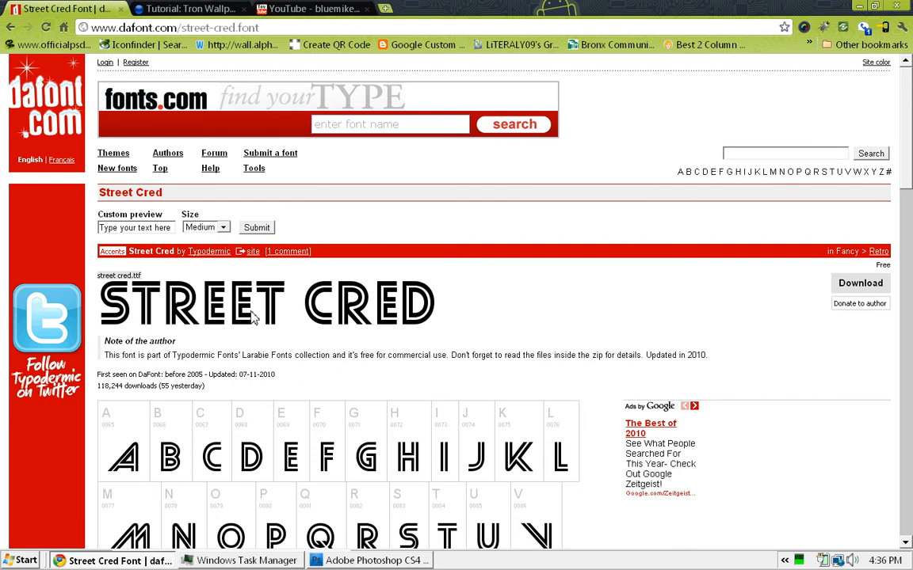
mouse_move(243, 455)
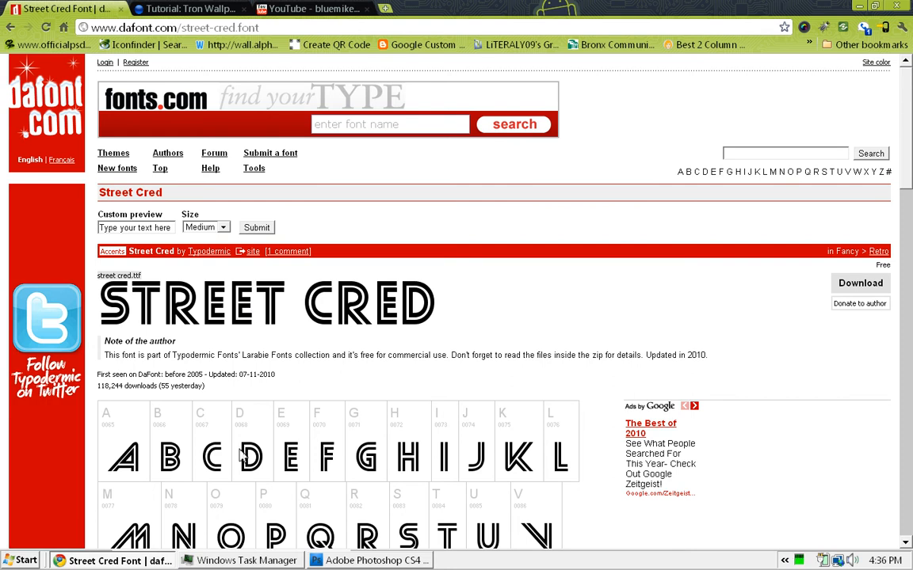
mouse_move(194, 9)
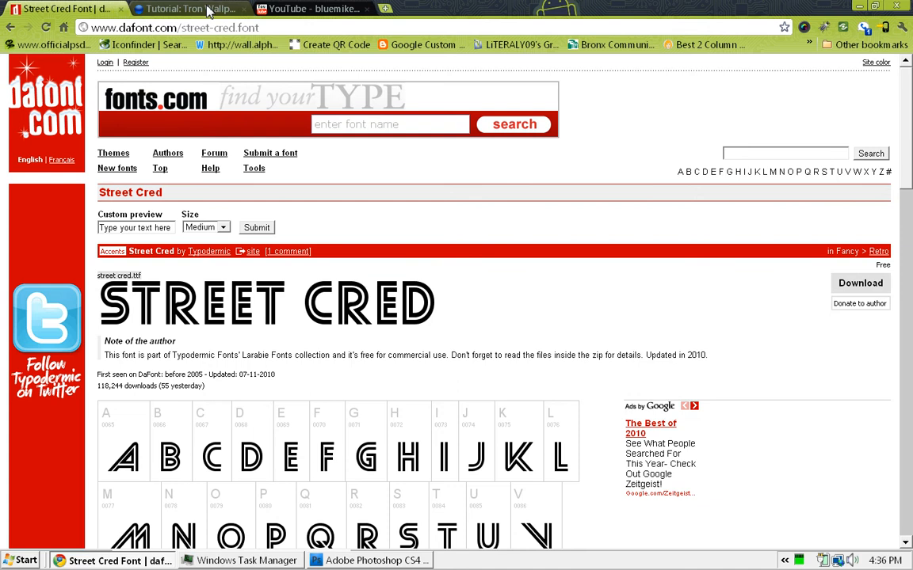
click(190, 9)
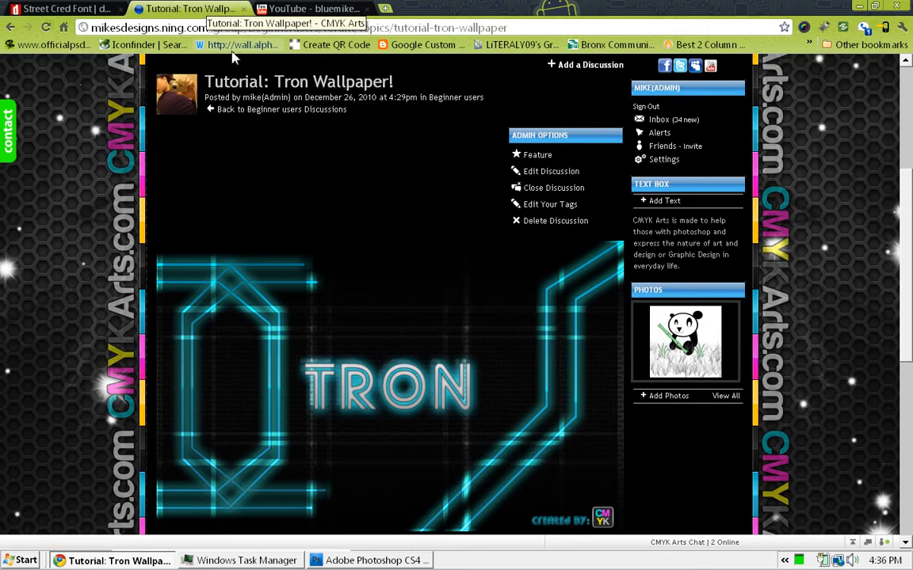
scroll(down, 3)
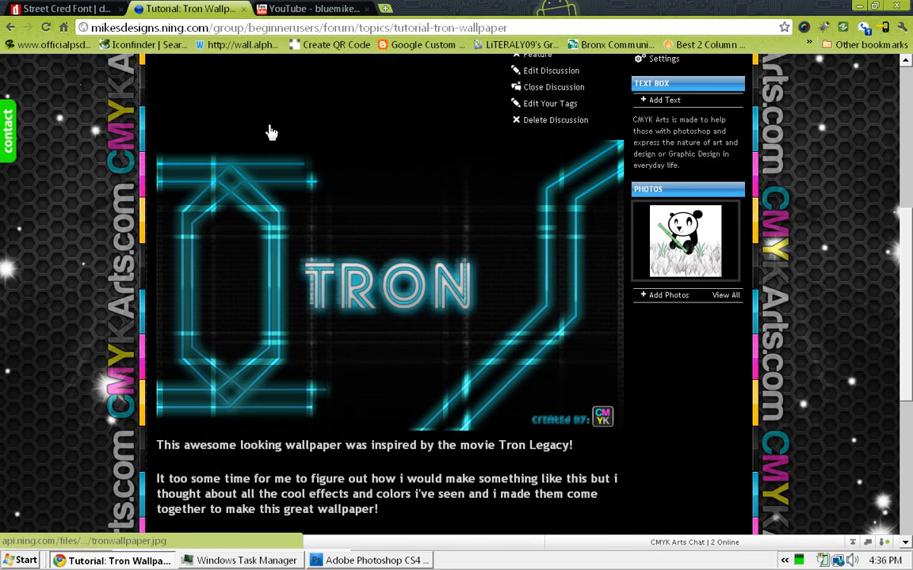
scroll(down, 3)
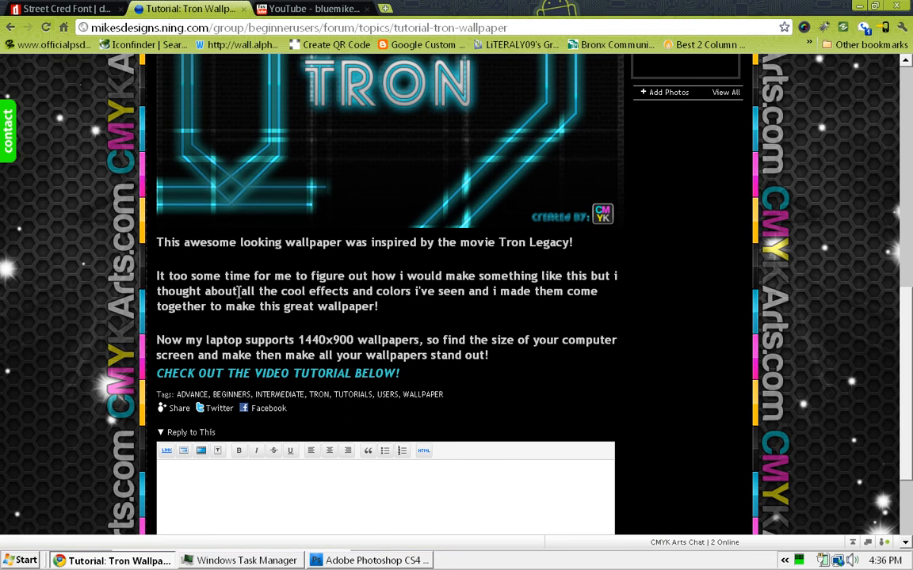
mouse_move(340, 309)
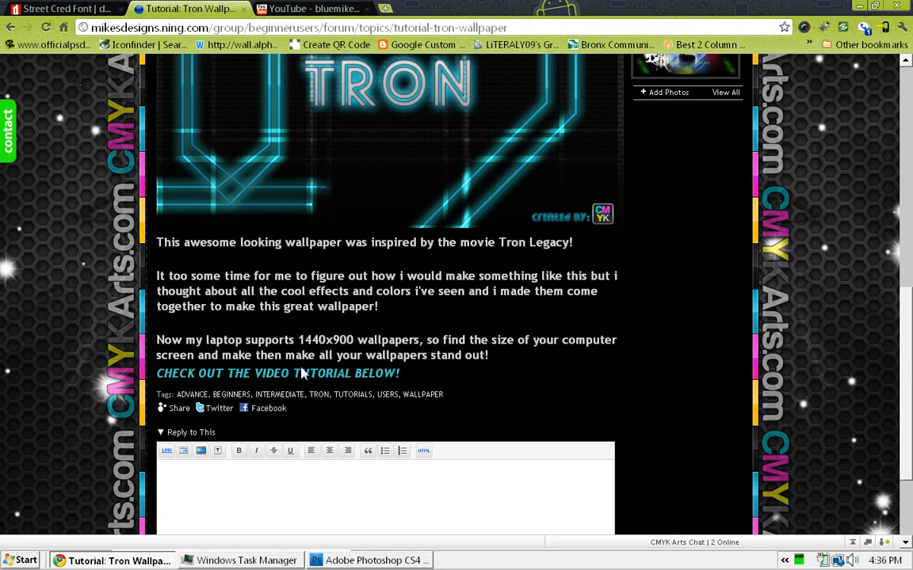
mouse_move(290, 393)
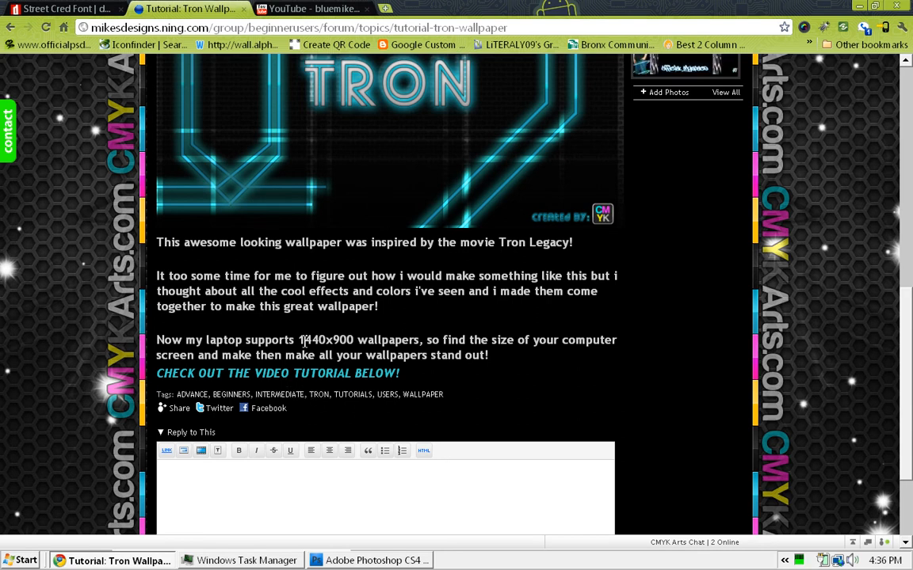
double_click(325, 340)
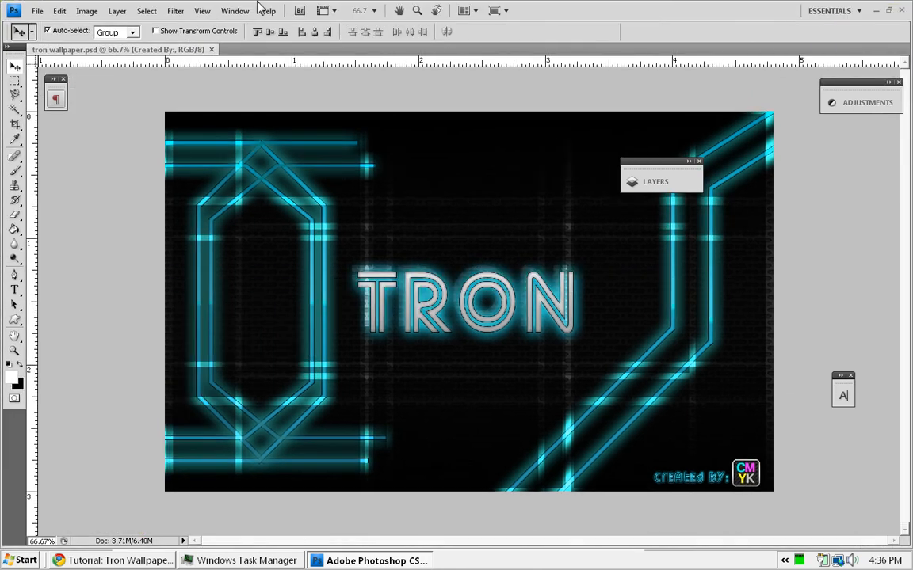
Step: Create a new blank document and convert its Background into Layer 0
click(37, 10)
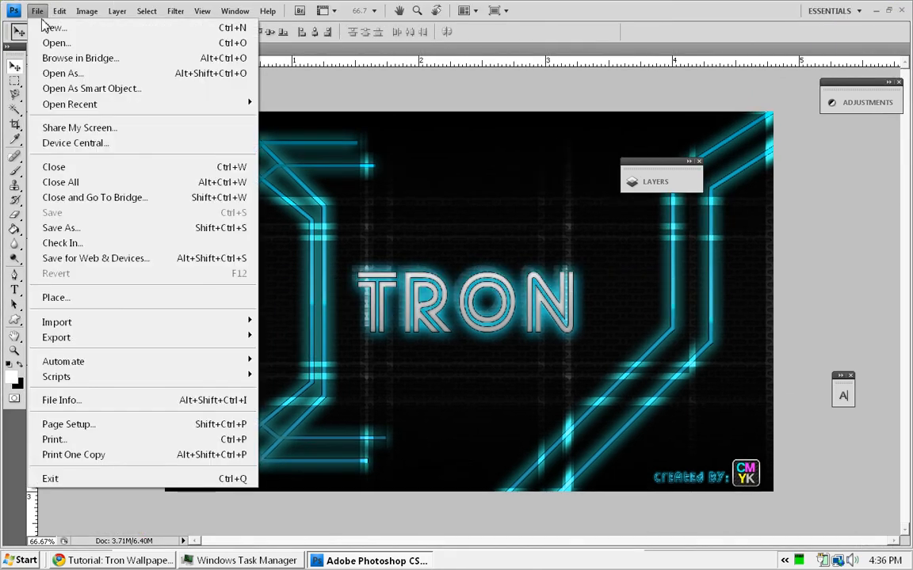
click(52, 27)
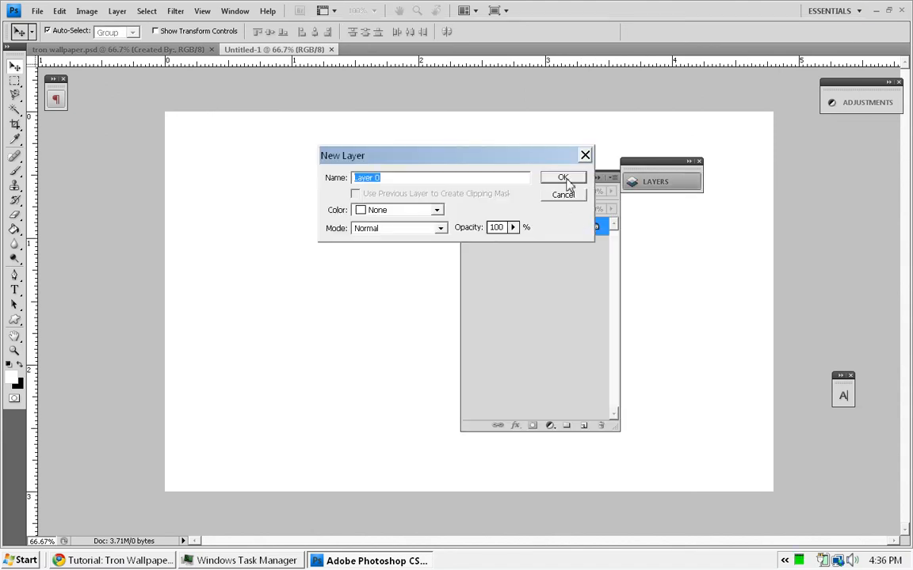
click(563, 177)
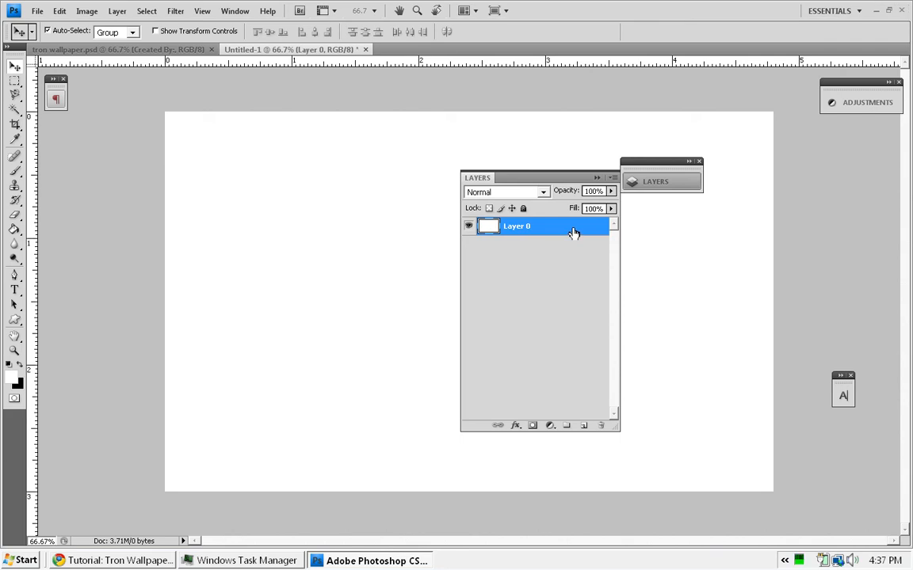
mouse_move(594, 238)
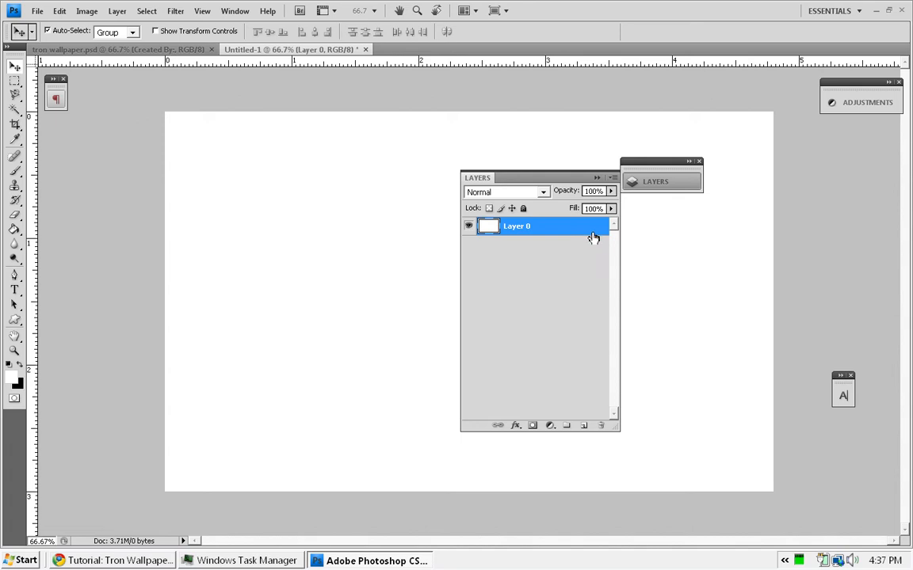
mouse_move(593, 235)
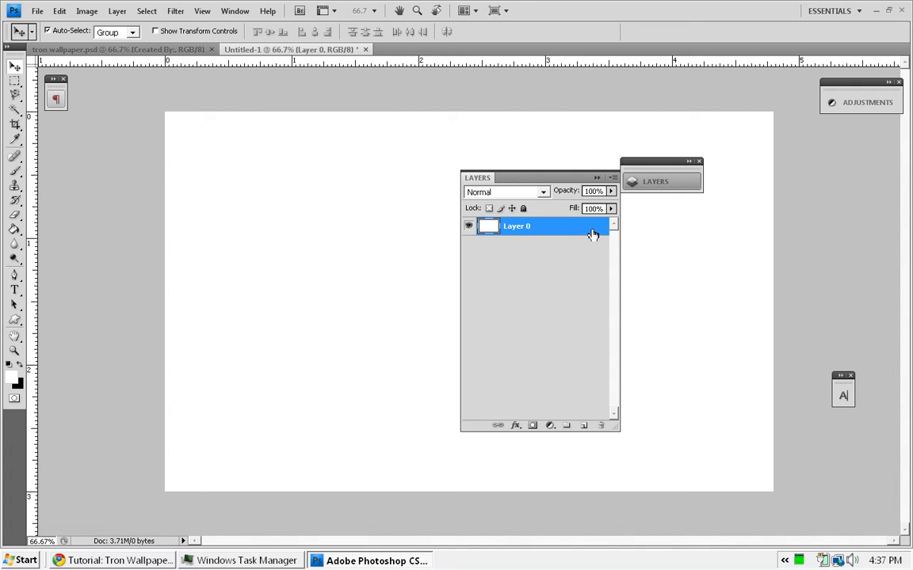
Step: Style Layer 0 with a darker Hard Light gradient overlay and a dark pattern overlay
double_click(516, 225)
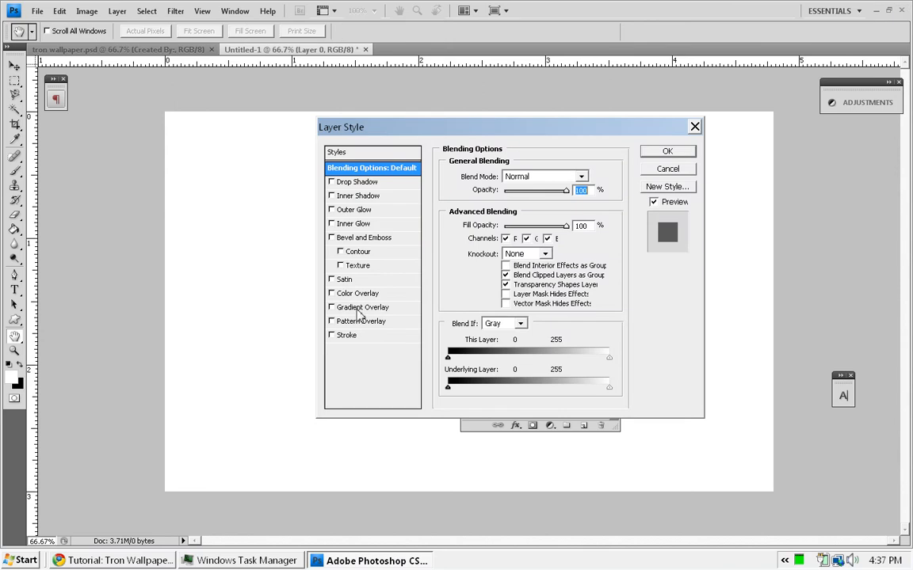
mouse_move(361, 309)
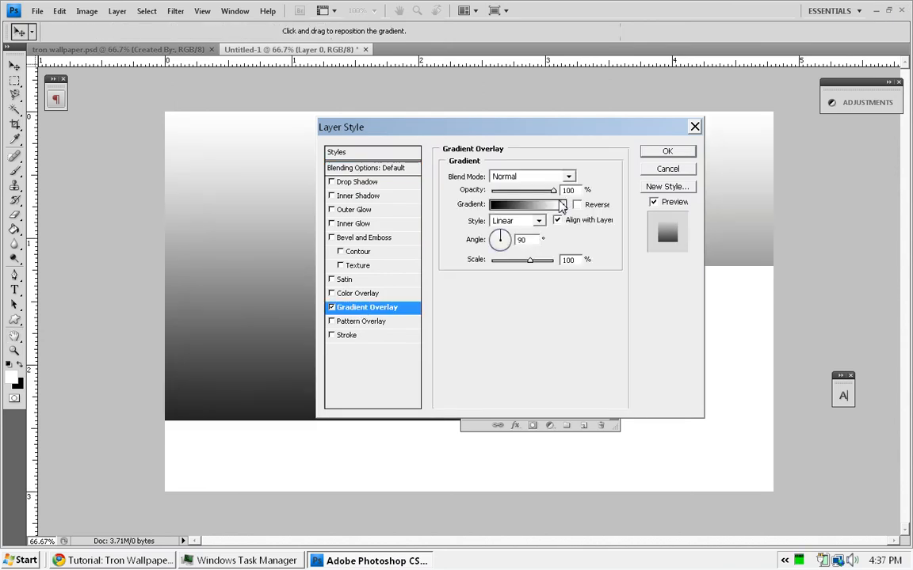
click(563, 204)
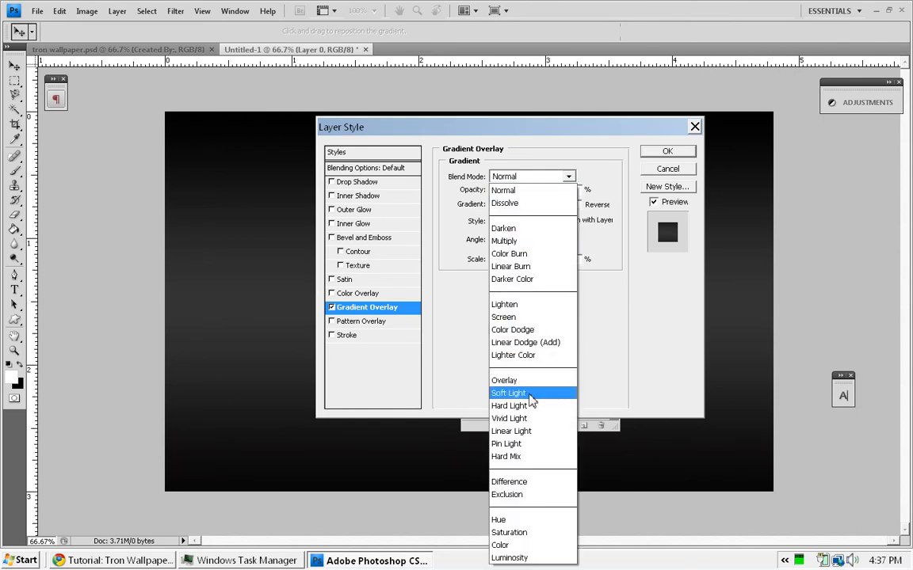
click(514, 406)
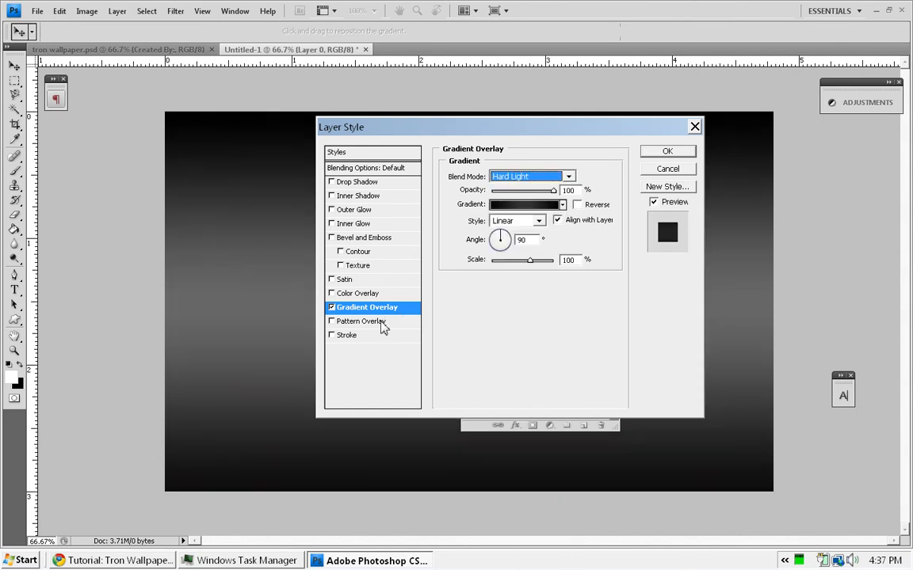
click(365, 321)
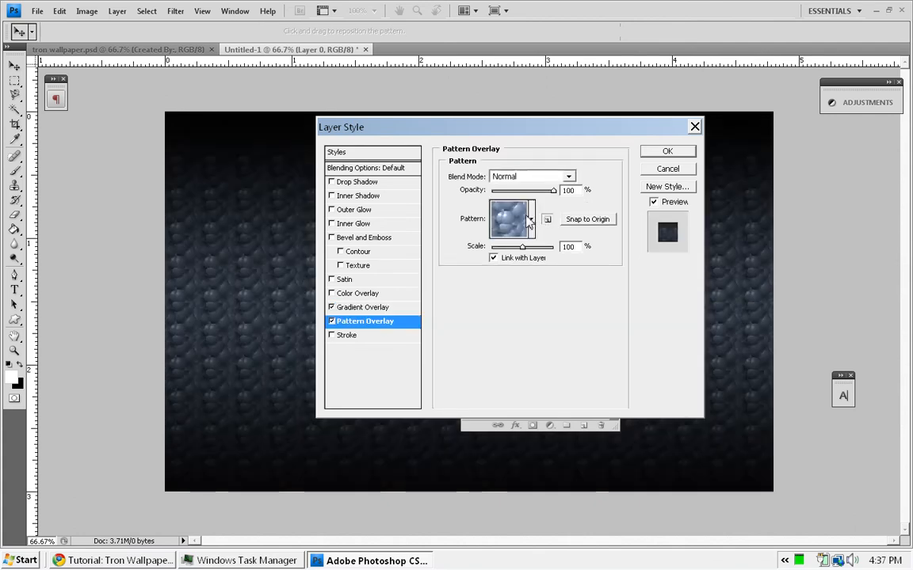
click(532, 219)
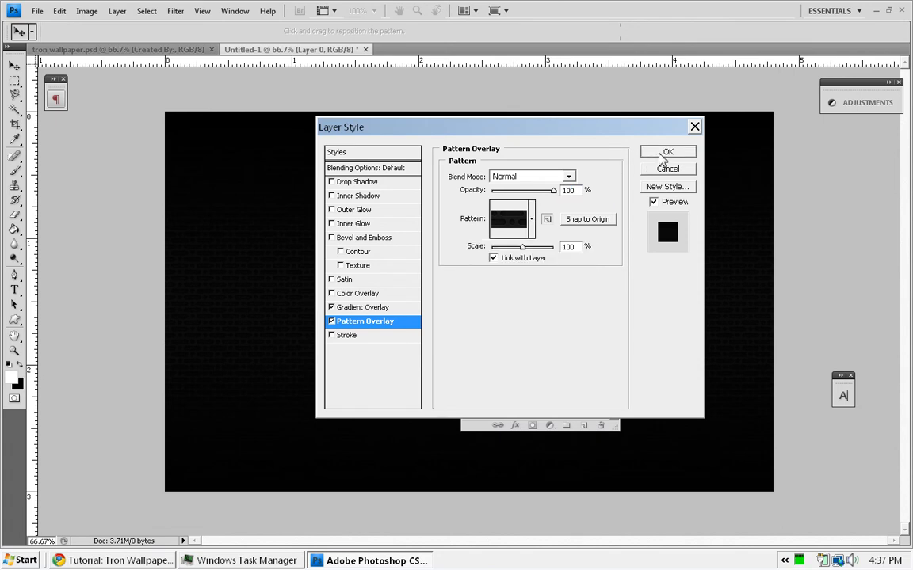
click(668, 152)
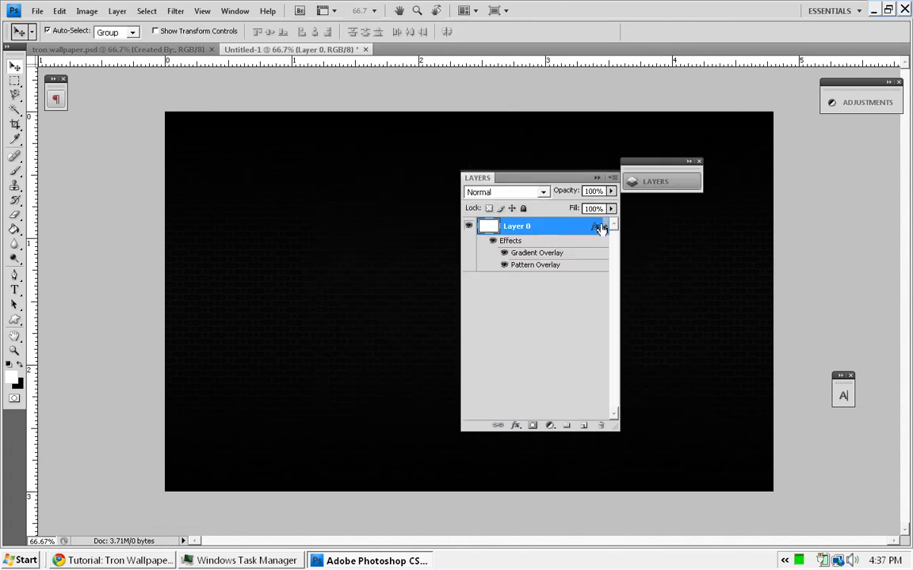
Step: Collapse the Layers panel, pick the Line tool, show the grid, and set line weight
click(602, 228)
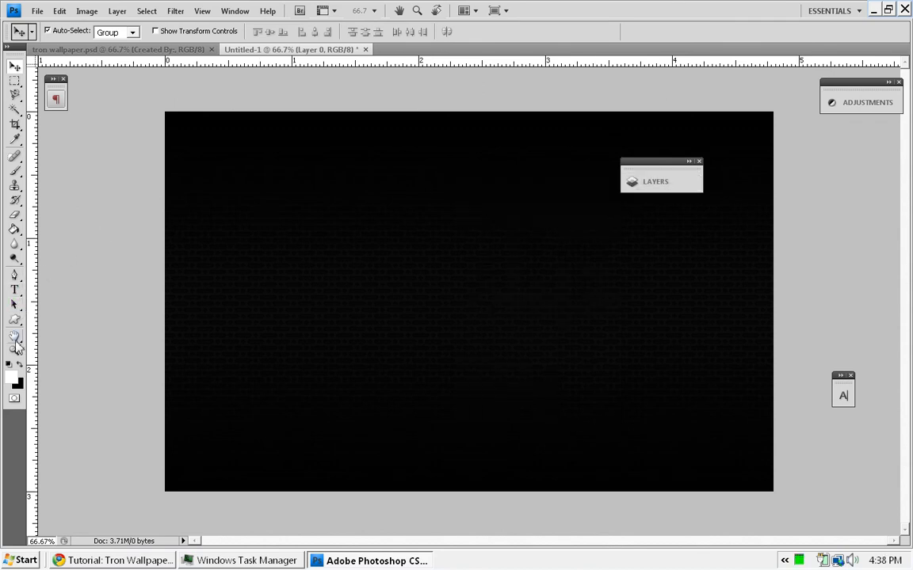
click(14, 319)
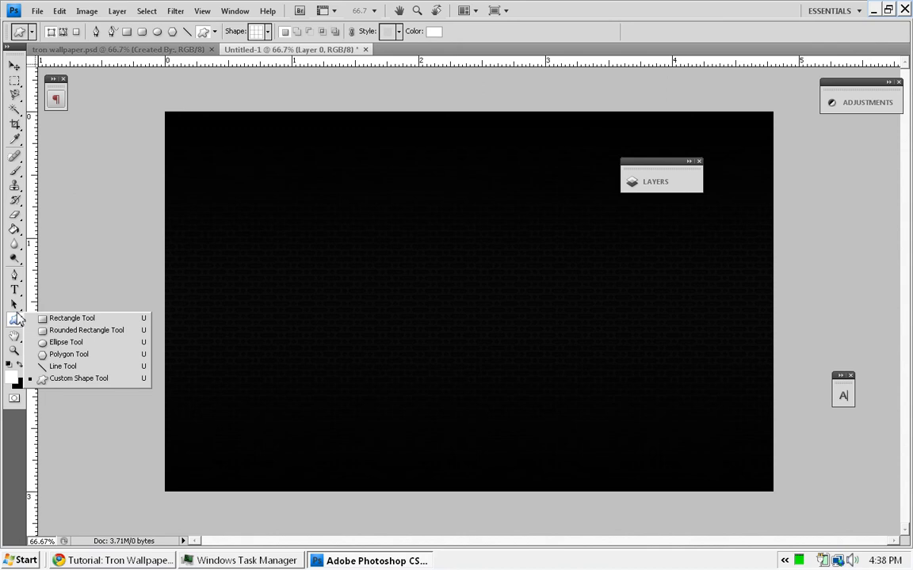
mouse_move(44, 329)
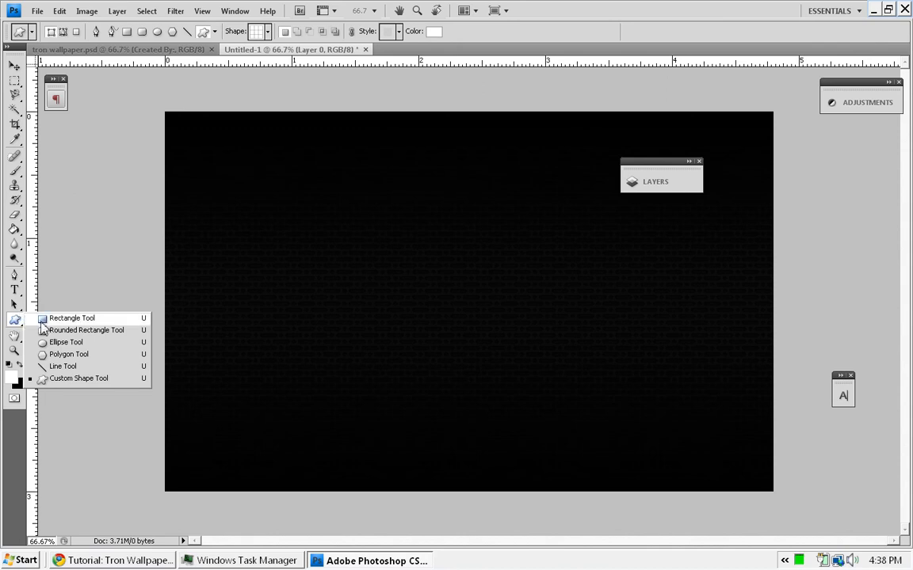
mouse_move(70, 368)
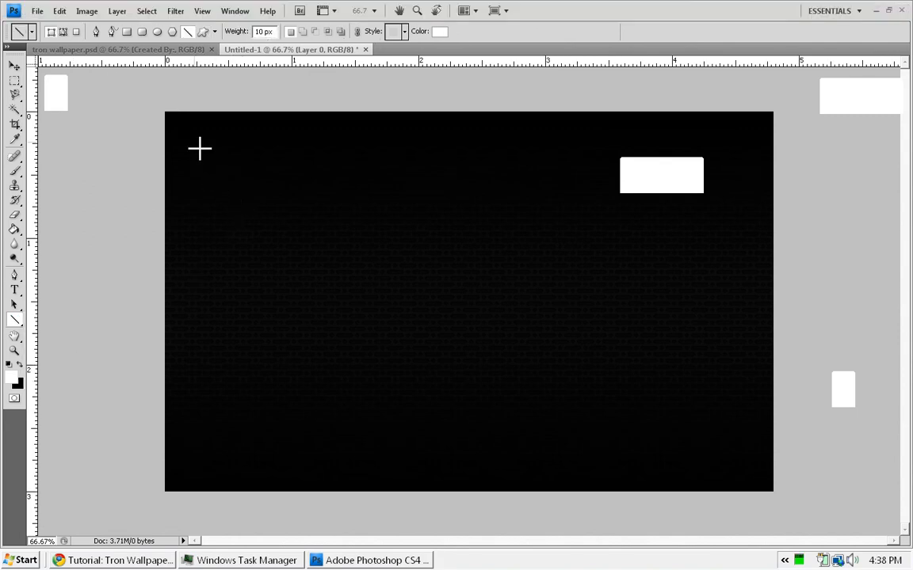
click(202, 11)
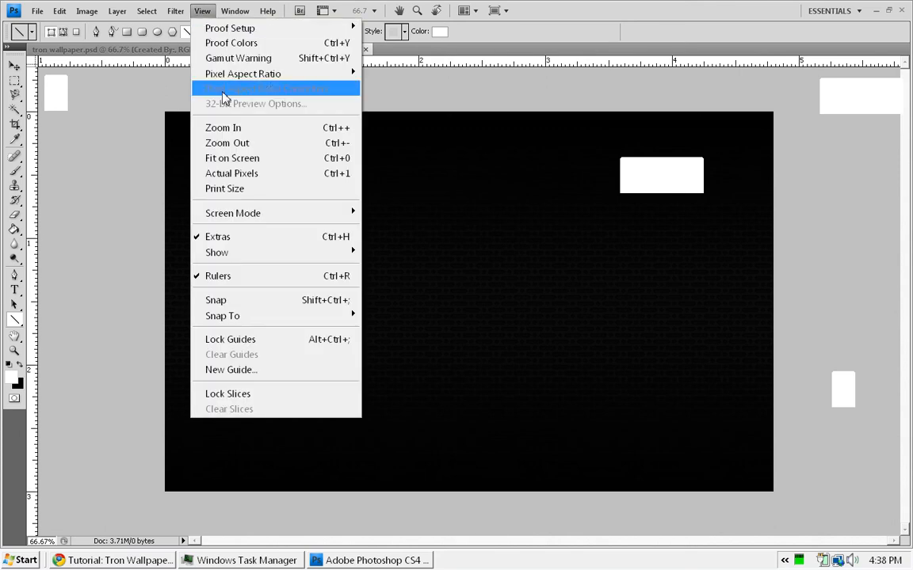
mouse_move(273, 299)
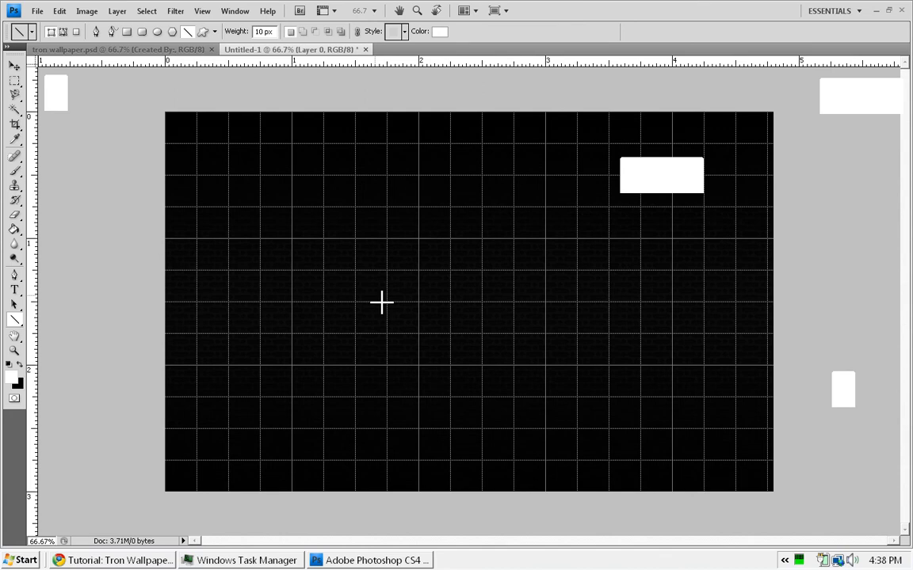
mouse_move(249, 220)
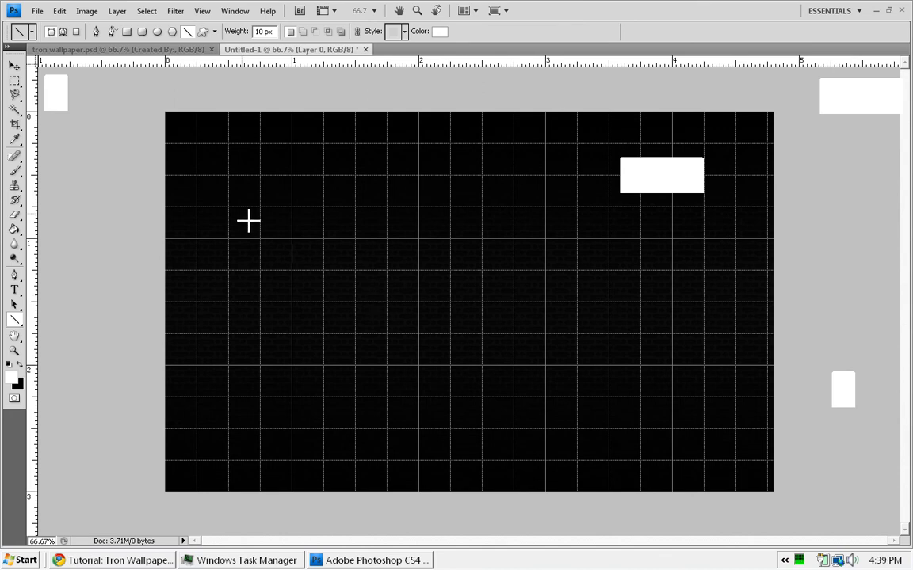
mouse_move(214, 193)
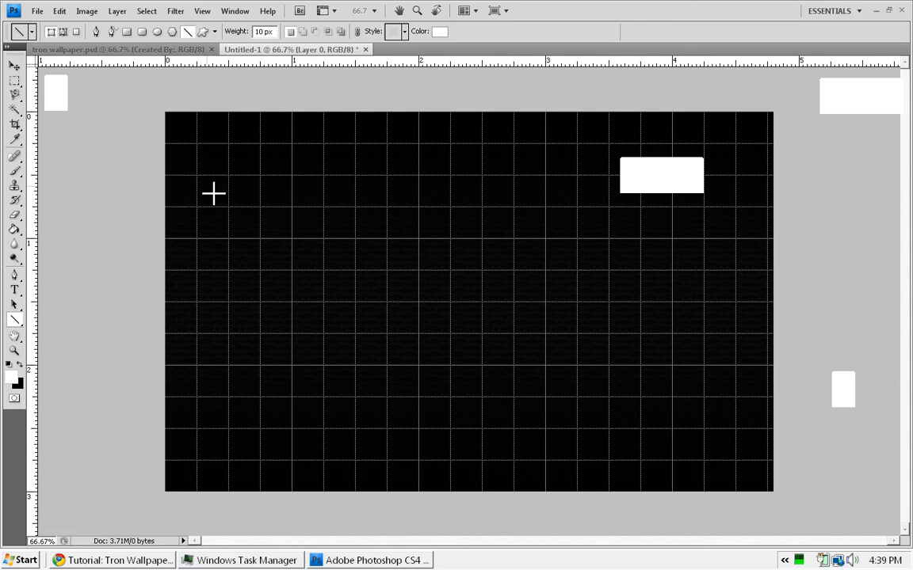
mouse_move(193, 83)
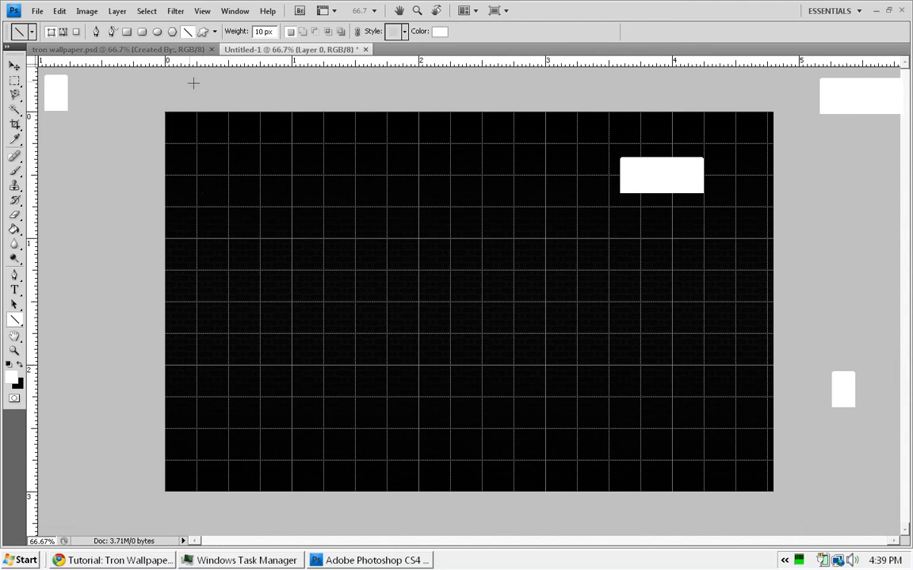
click(263, 32)
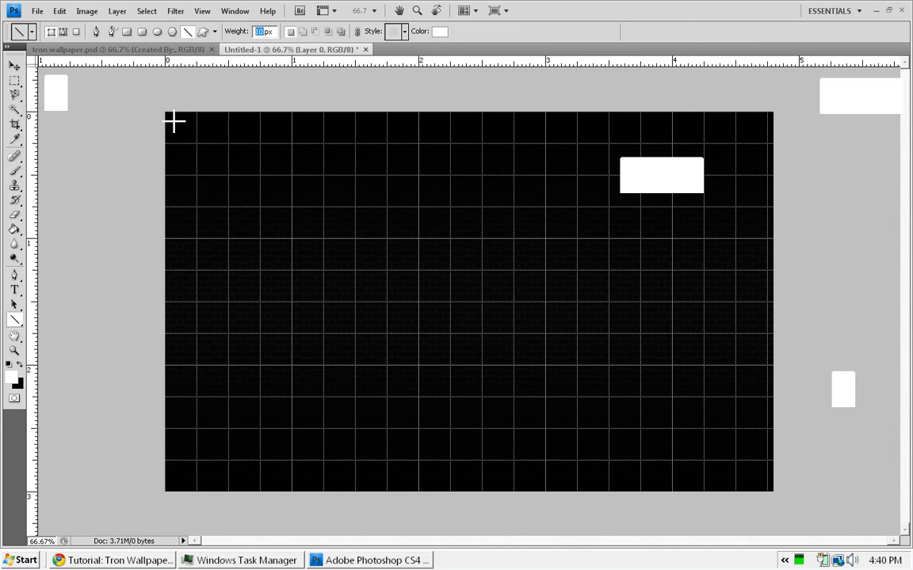
mouse_move(159, 104)
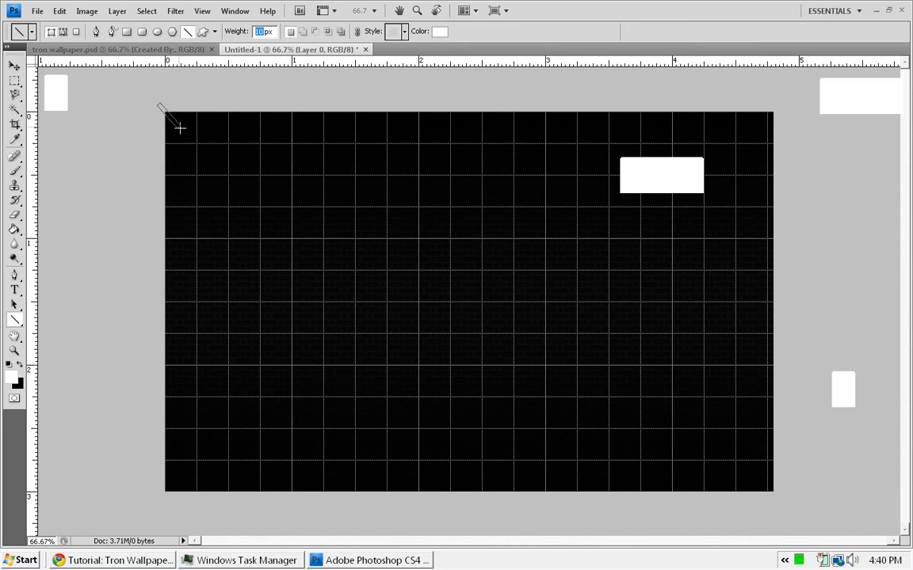
drag(162, 107, 224, 164)
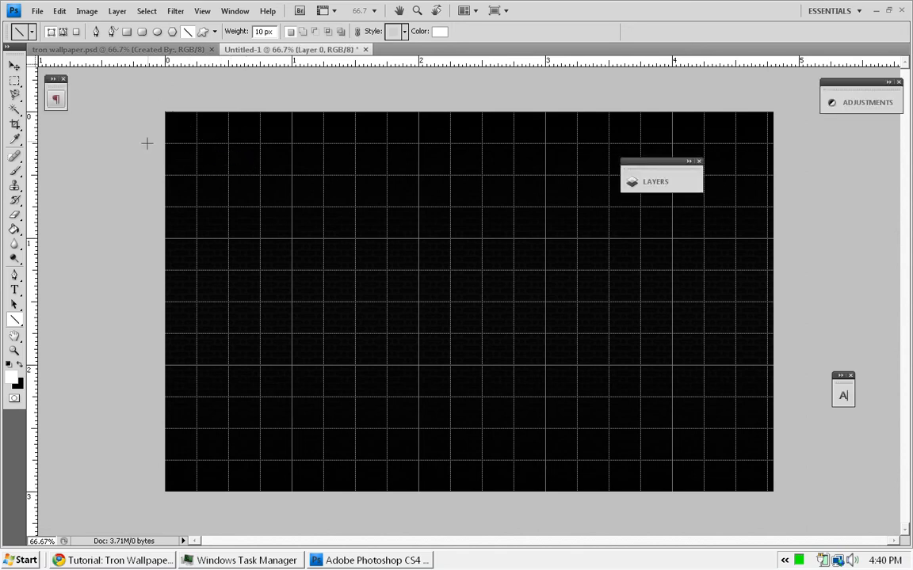
mouse_move(164, 141)
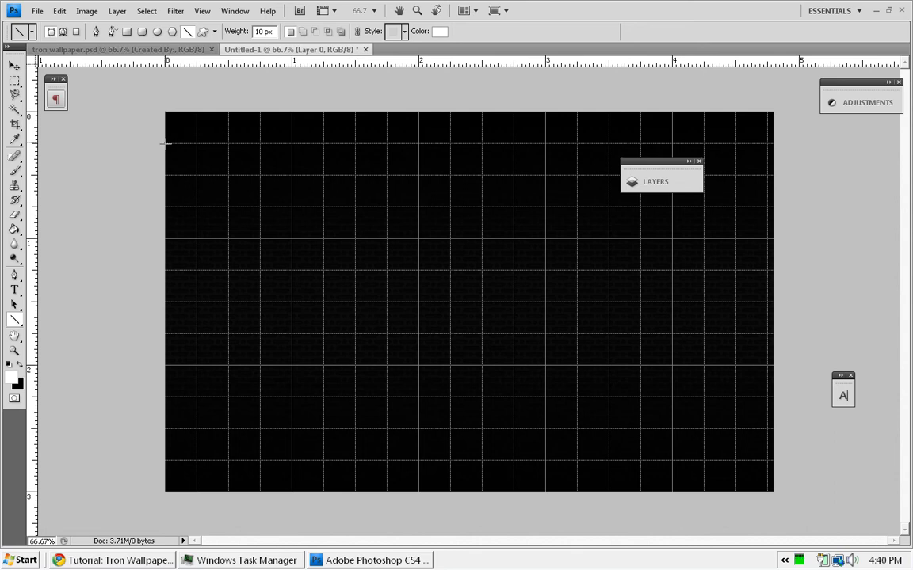
Step: Draw the circuit line: horizontal top-left segment, diagonal down-right, then further segments
drag(167, 144, 204, 145)
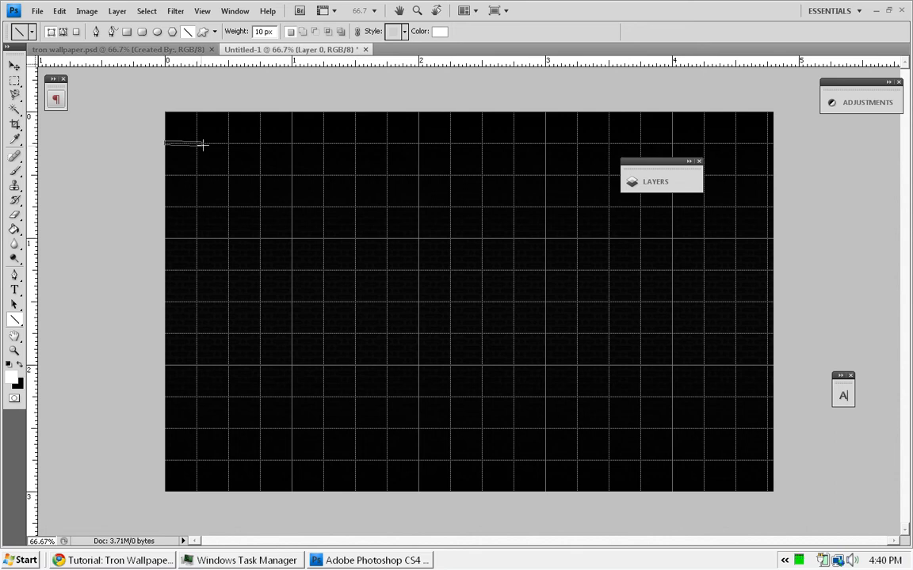
drag(166, 145, 289, 145)
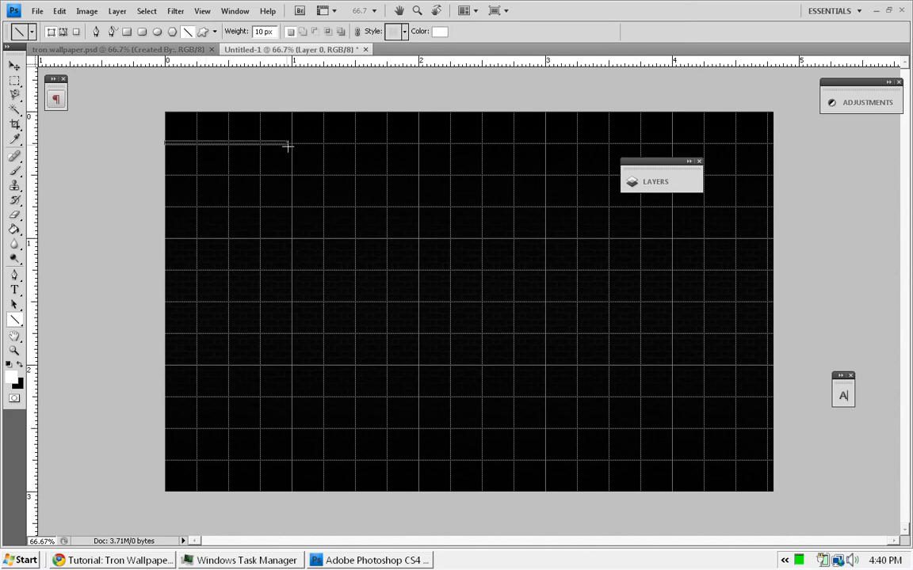
mouse_move(291, 146)
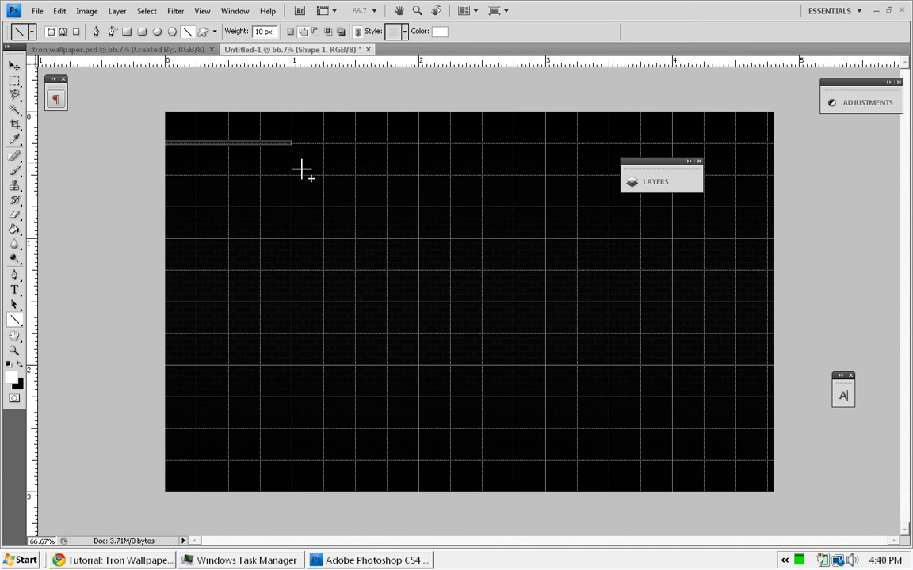
mouse_move(297, 151)
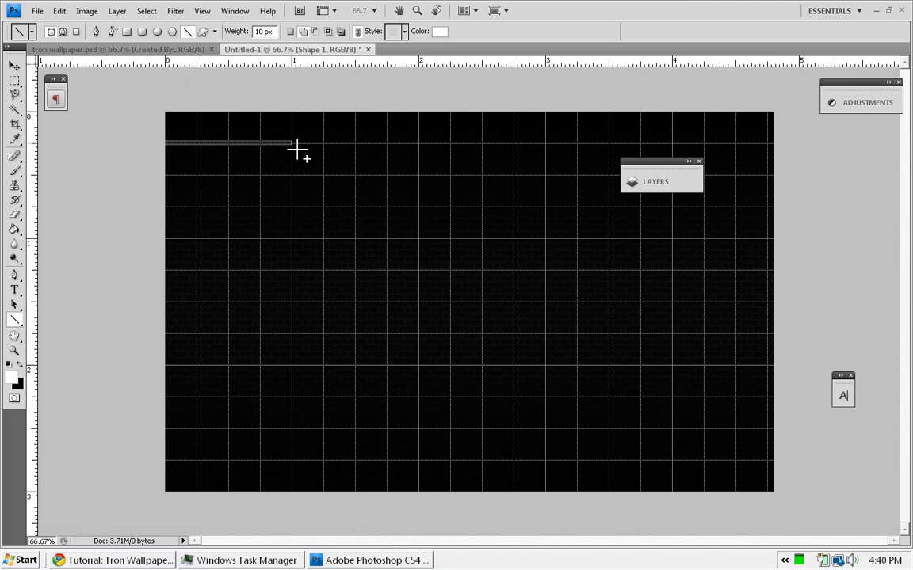
drag(291, 145, 351, 199)
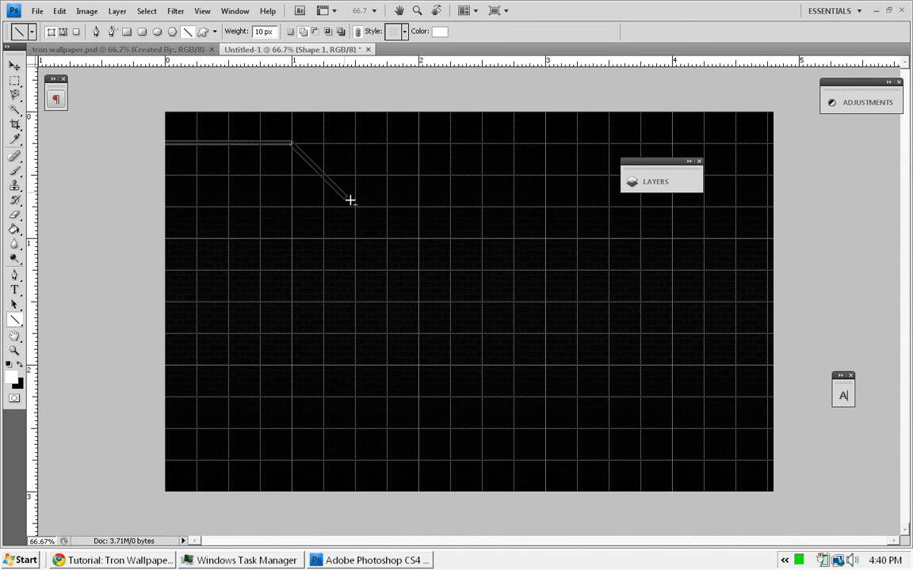
mouse_move(358, 209)
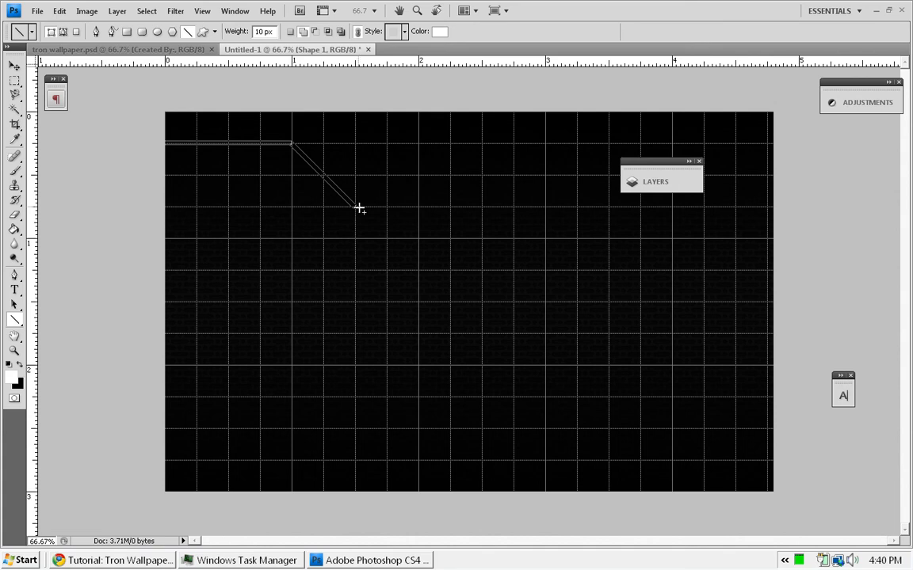
mouse_move(363, 215)
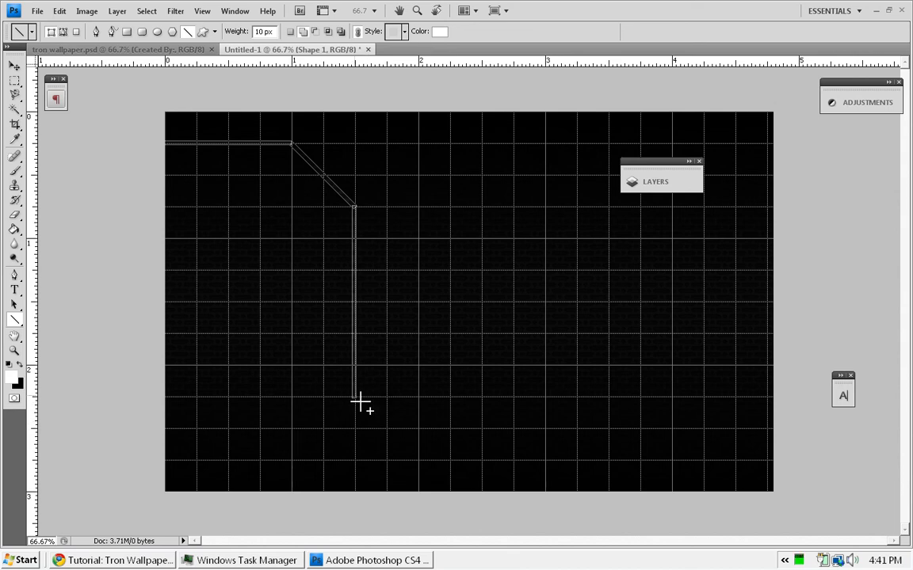
click(291, 458)
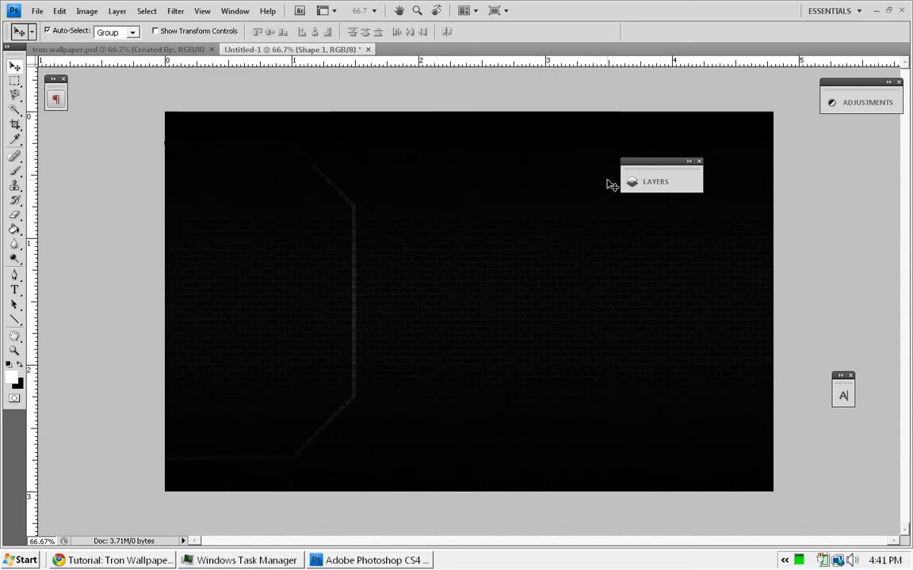
Step: Open the Layers panel and keep Shape 1's blend mode at Normal
click(655, 181)
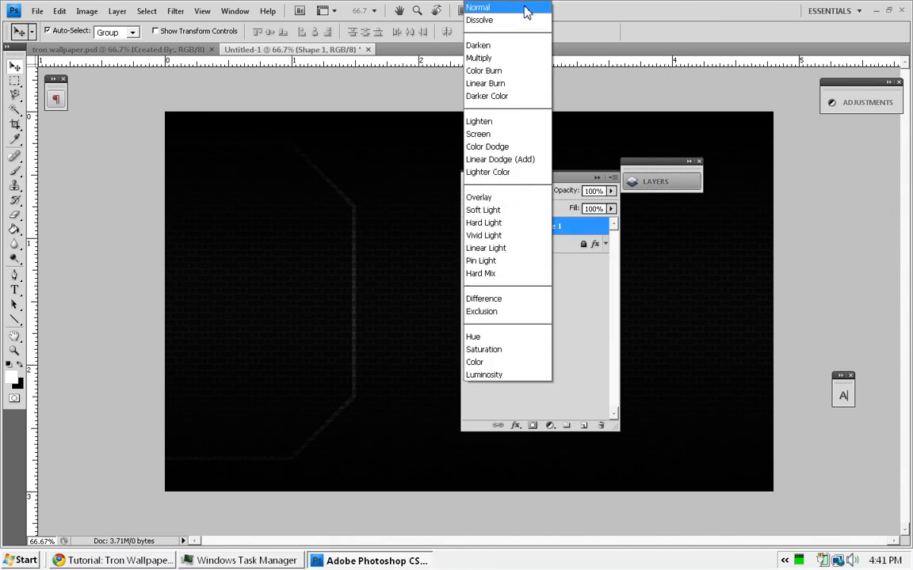
click(477, 7)
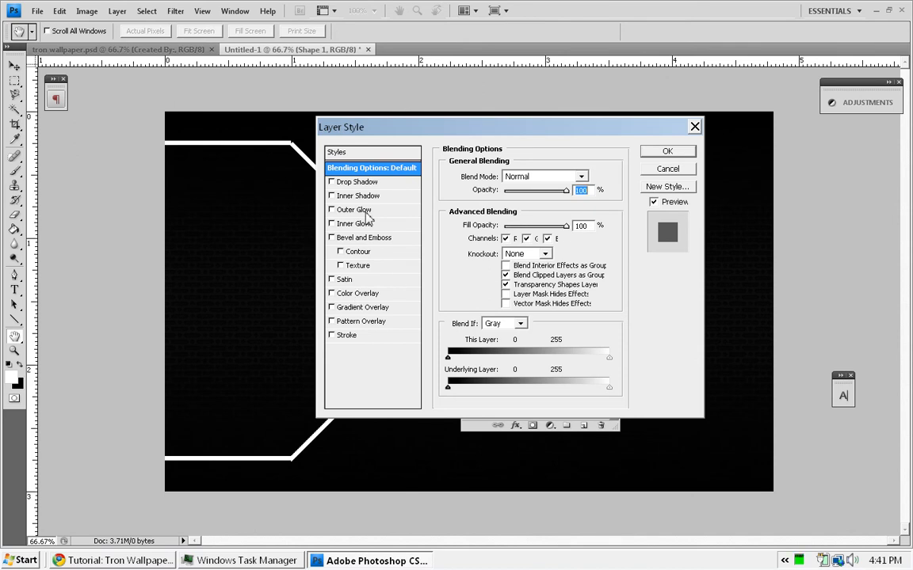
Step: Add an Inner Shadow and a saturated cyan Outer Glow of size 35 to Shape 1
click(332, 195)
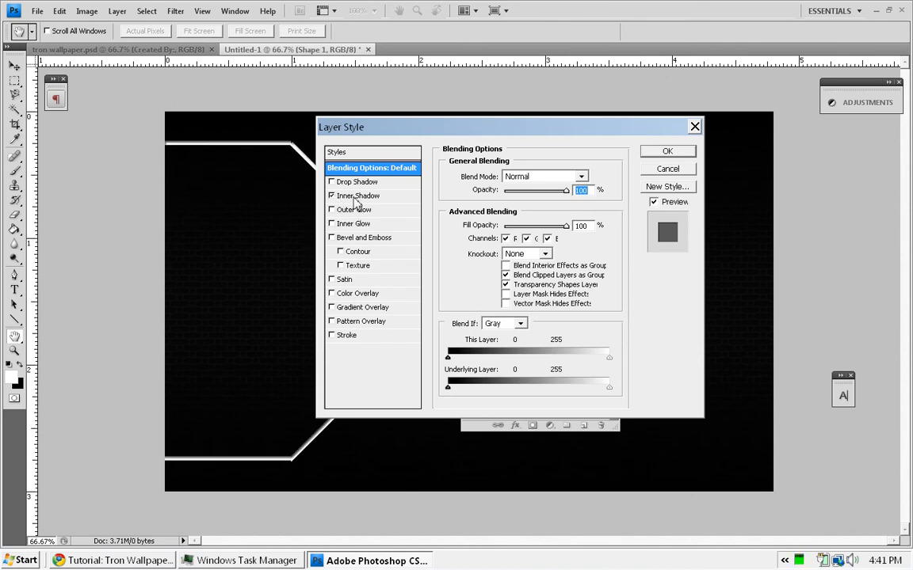
click(359, 195)
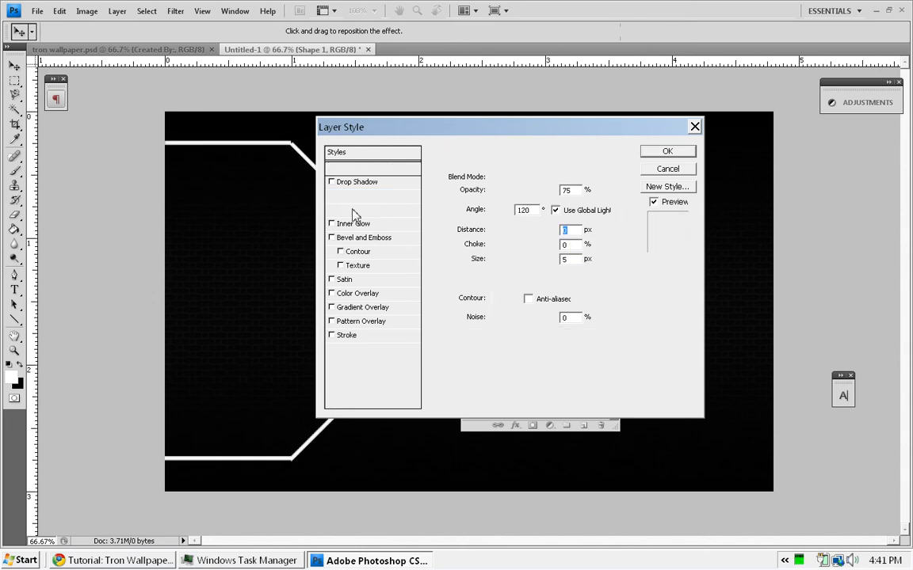
click(474, 221)
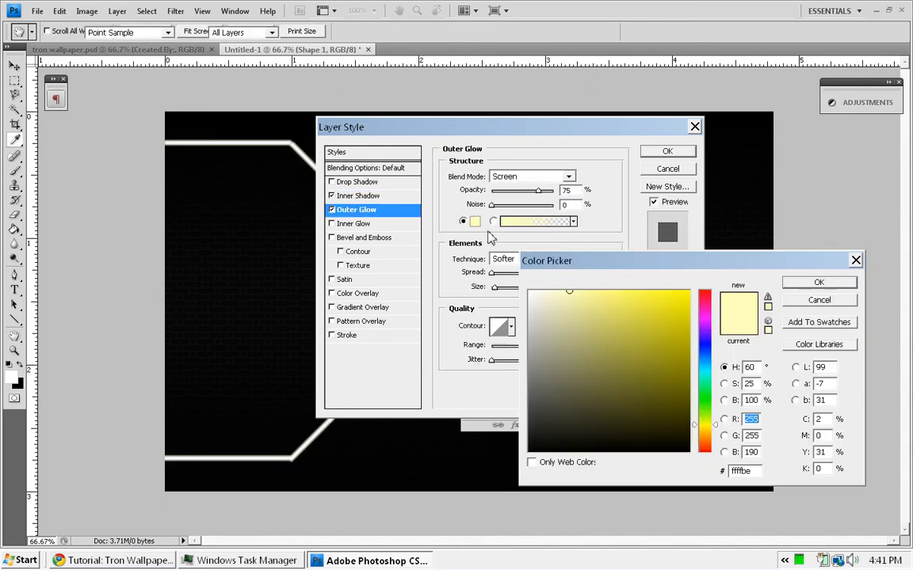
click(674, 309)
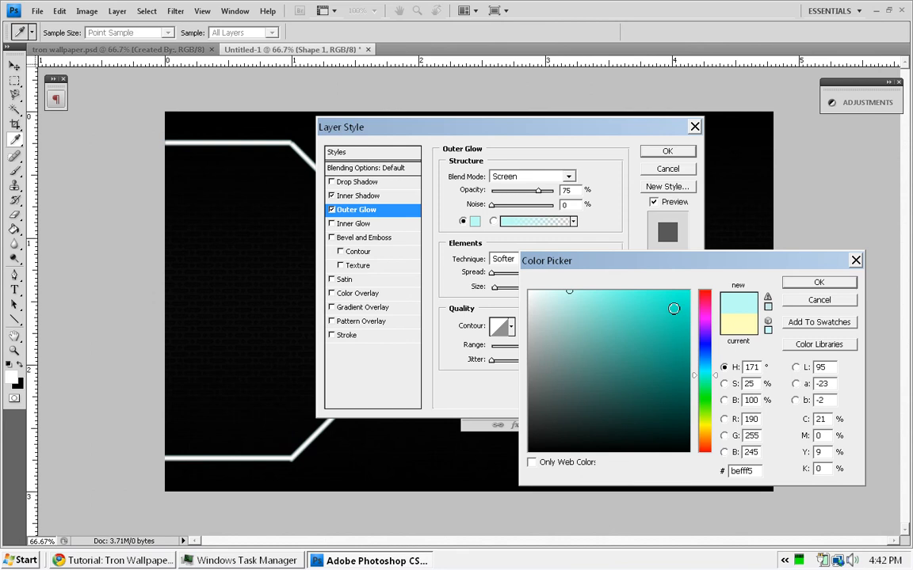
click(665, 290)
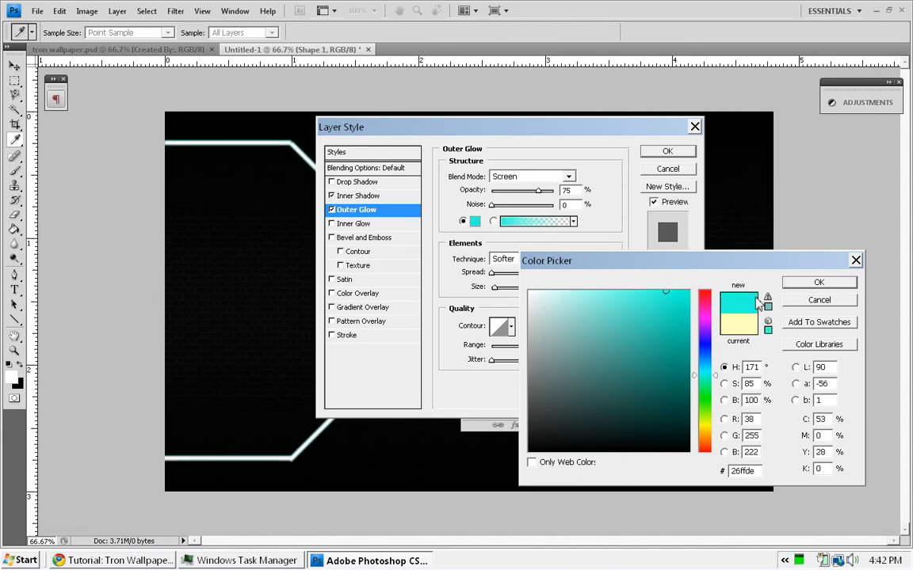
click(819, 282)
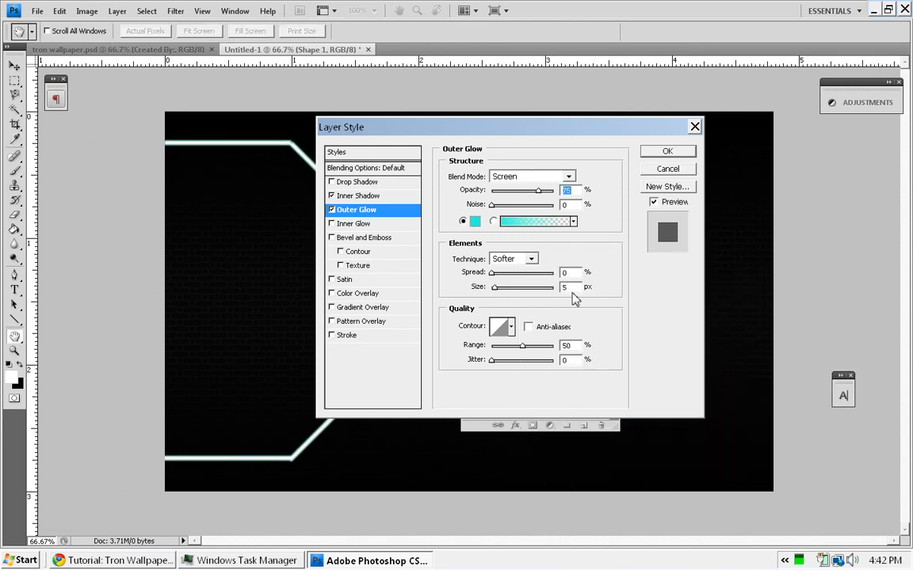
mouse_move(572, 287)
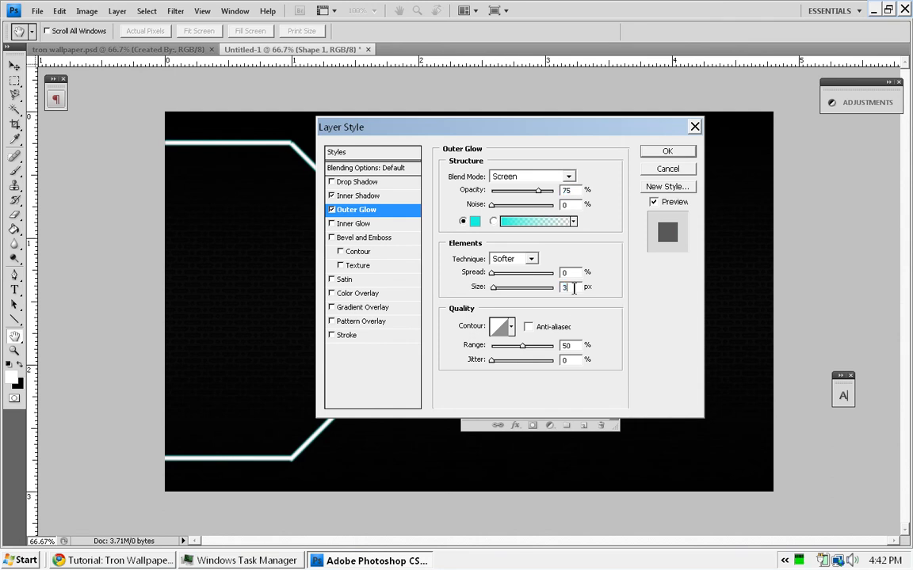
text(35)
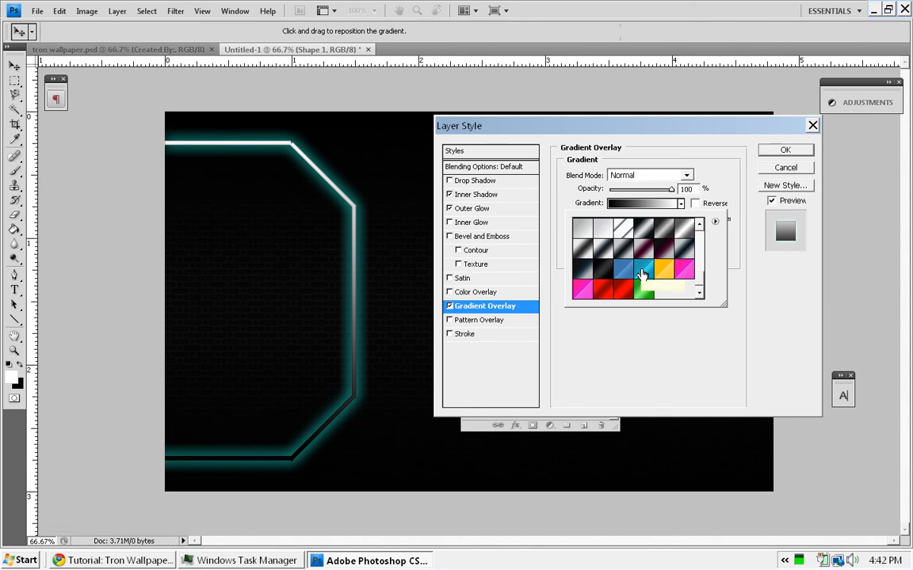
mouse_move(641, 274)
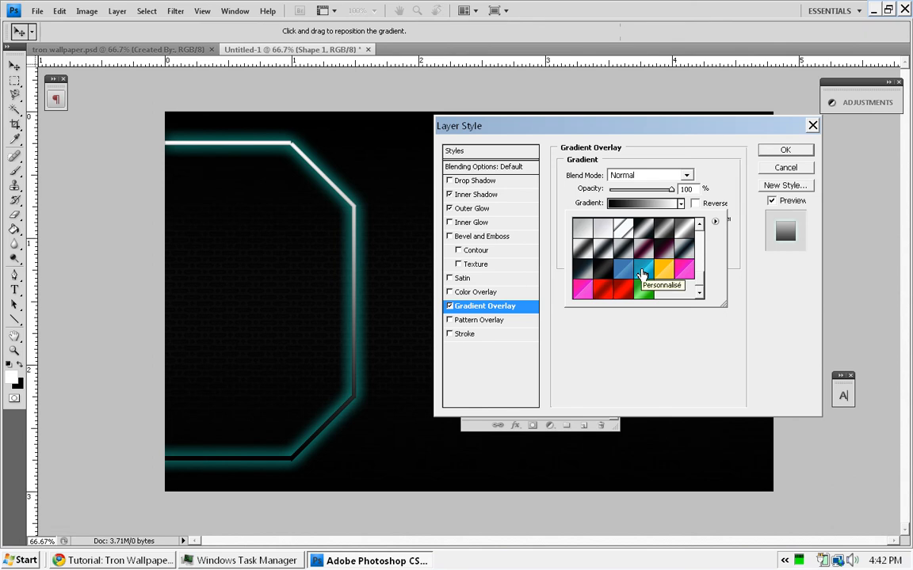
Step: Apply the cyan Gradient Overlay preset and a 1 px inside Stroke to Shape 1
click(643, 272)
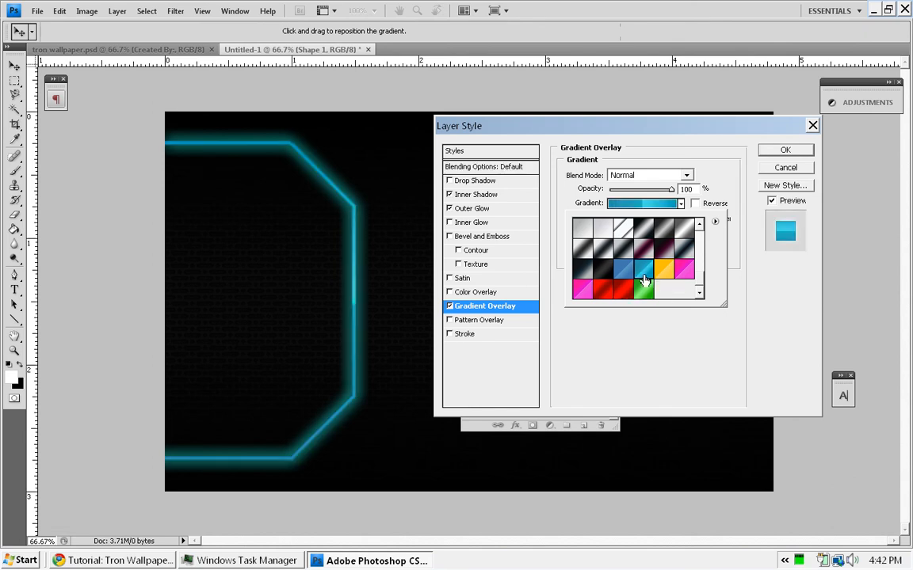
click(643, 269)
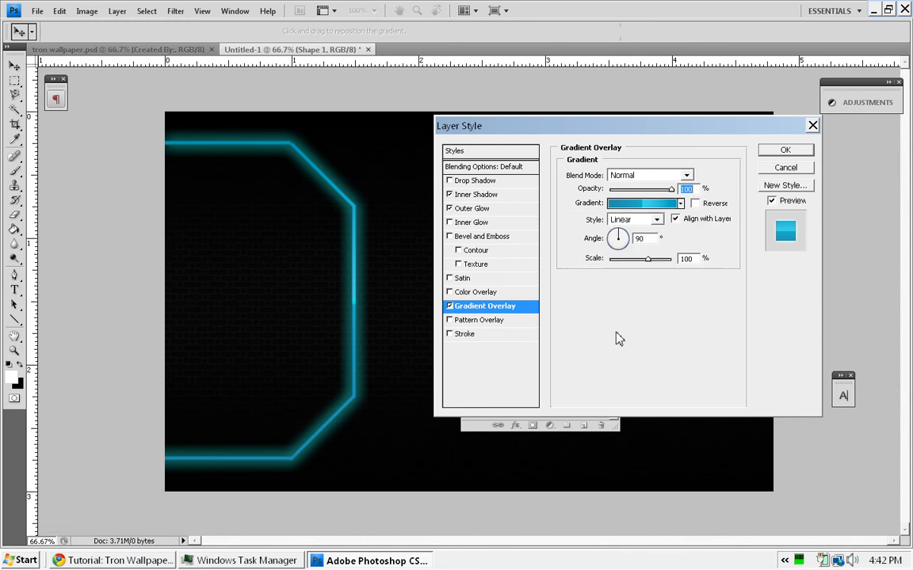
click(465, 334)
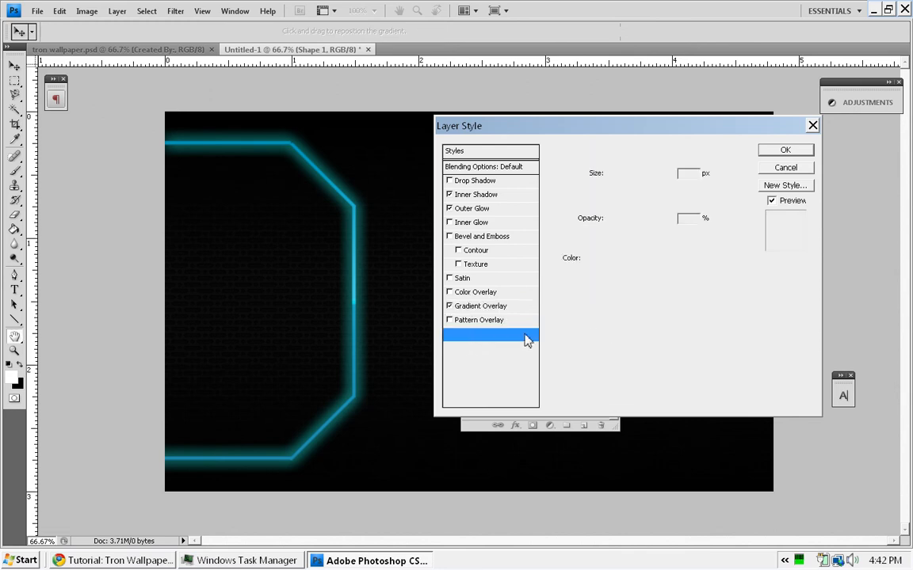
click(466, 333)
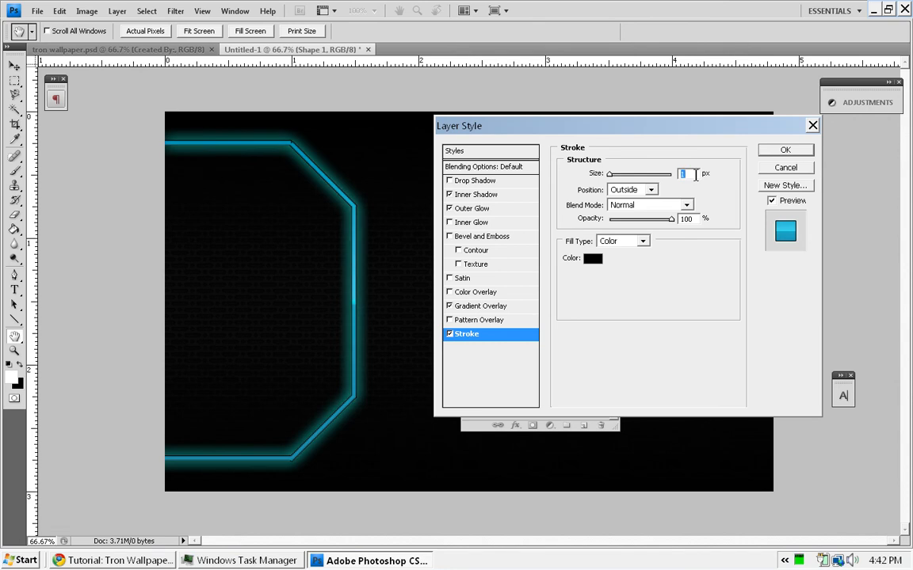
click(652, 190)
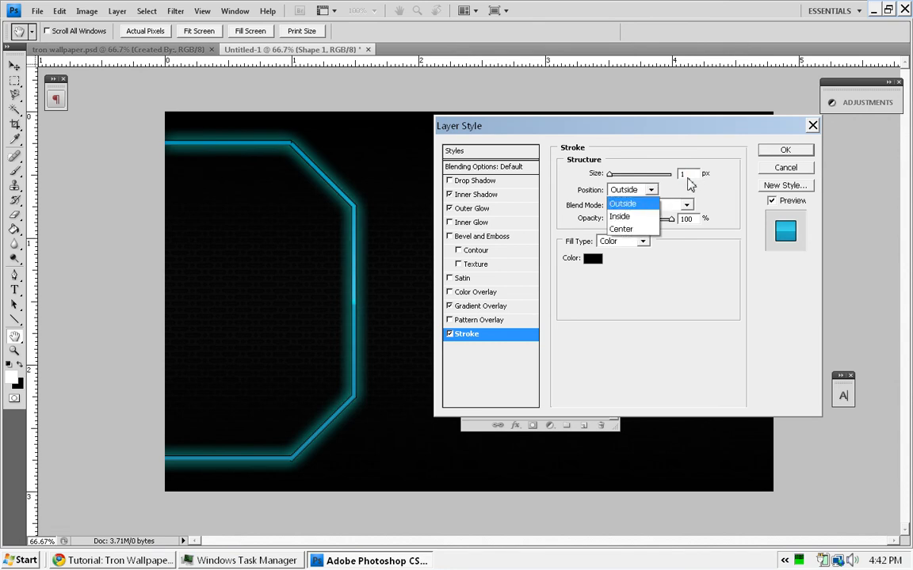
click(620, 217)
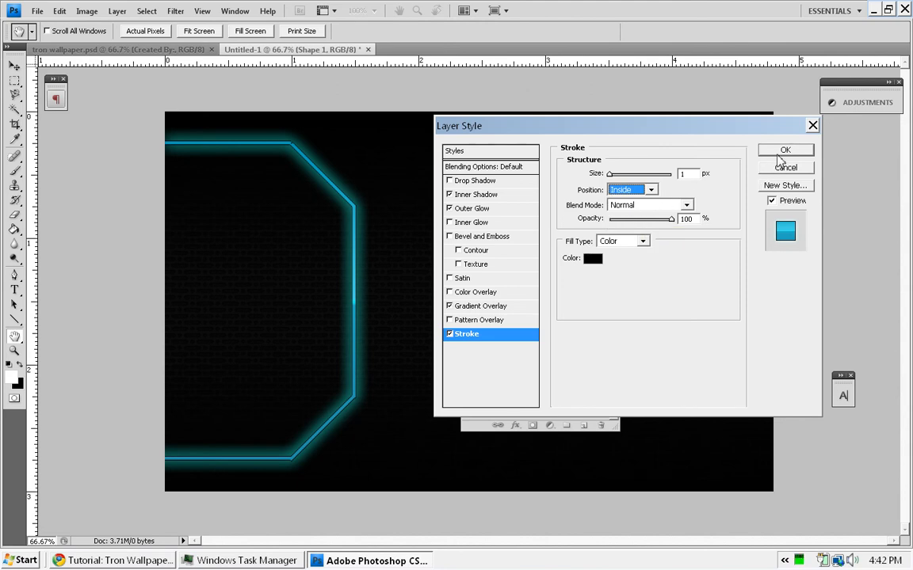
click(784, 150)
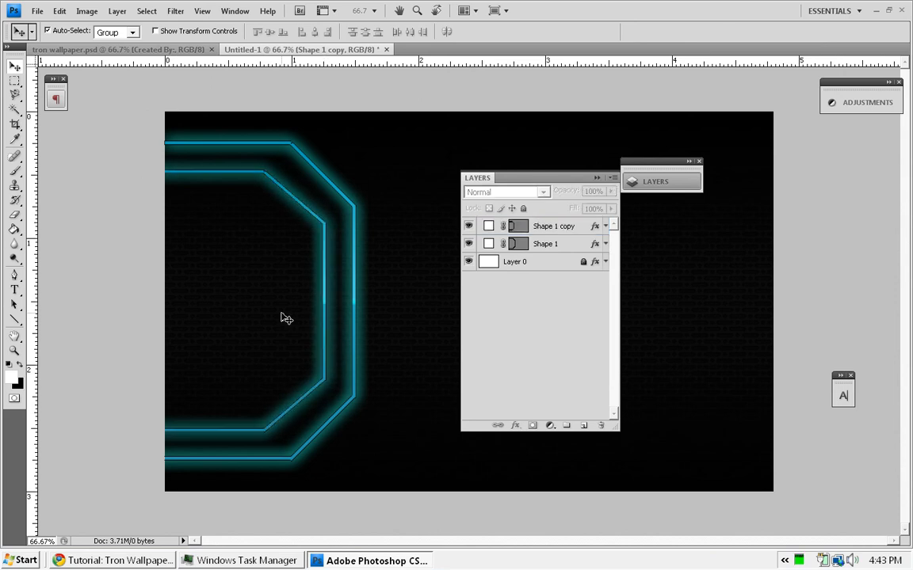
Step: Select both outline layers and flip their copies horizontally with Free Transform
click(557, 226)
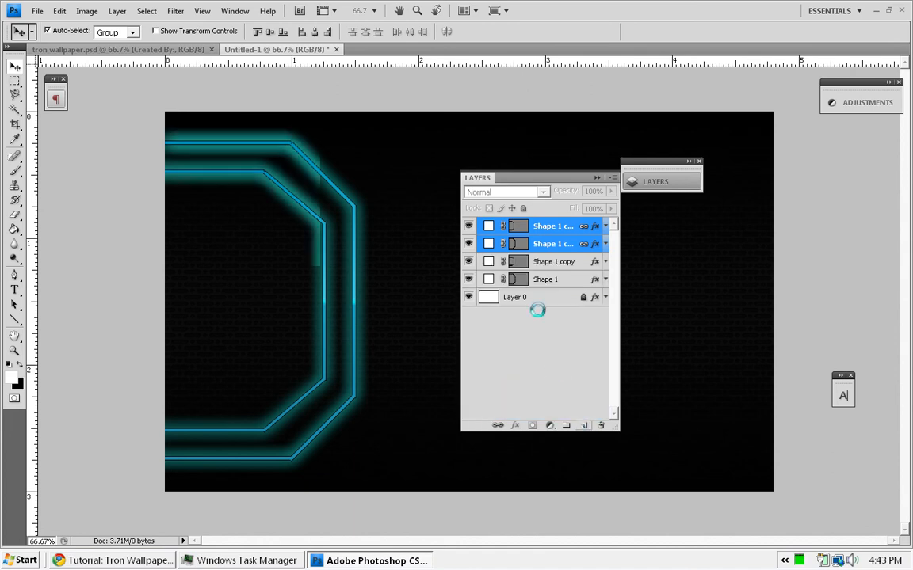
click(60, 10)
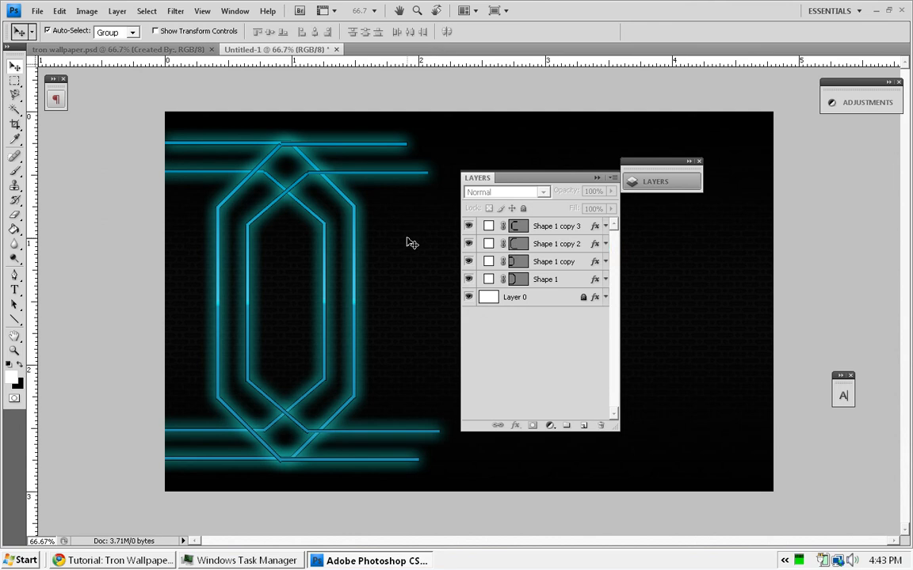
Step: Merge Shape 1 copy 2 and copy 3, using Exclusion blending at 70% opacity
click(555, 226)
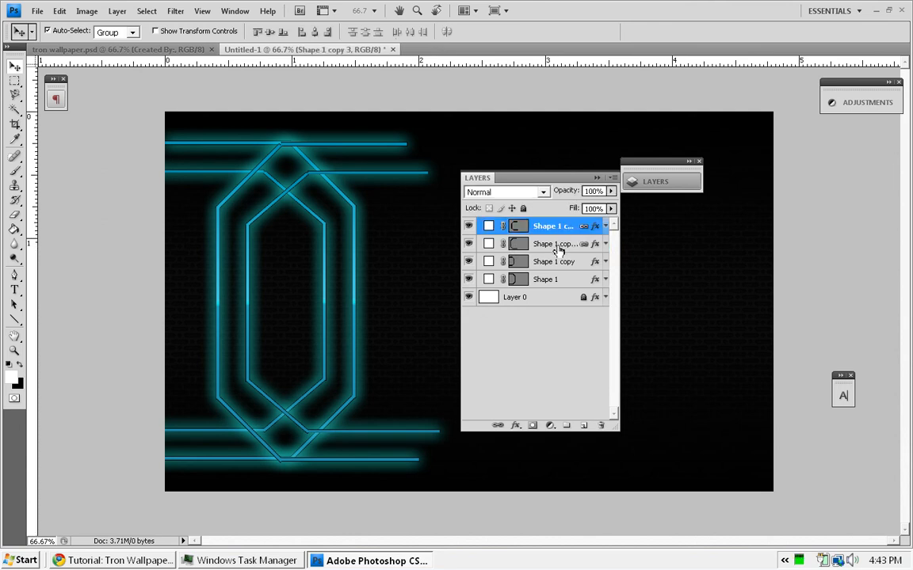
click(553, 243)
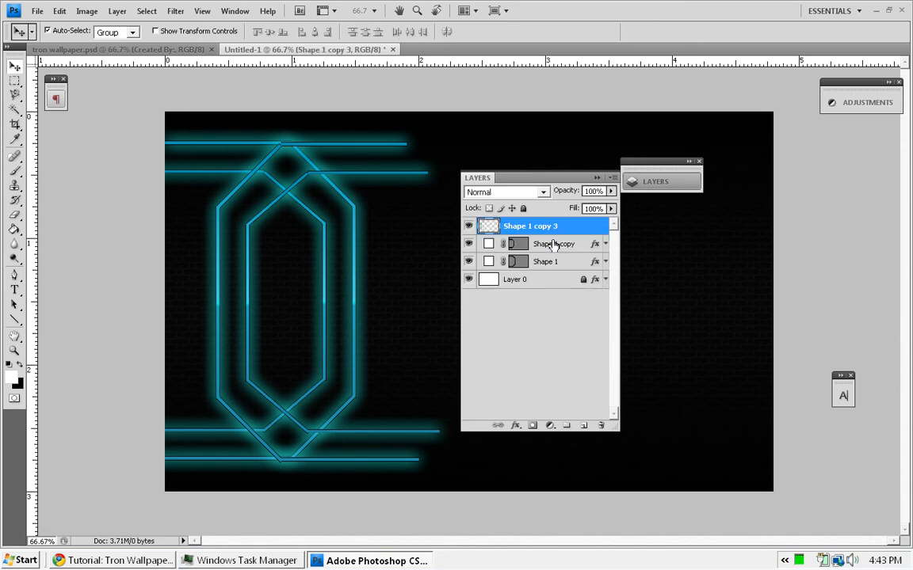
click(506, 192)
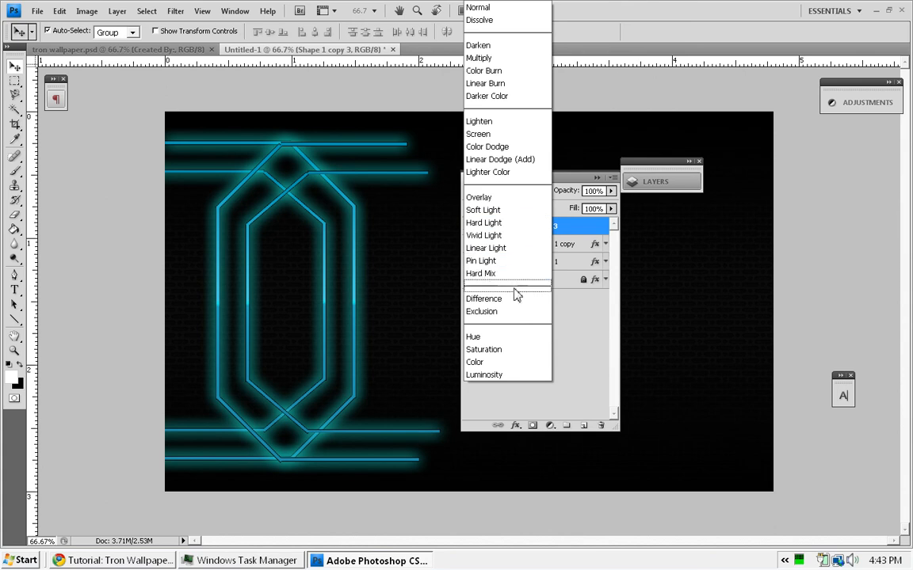
mouse_move(482, 311)
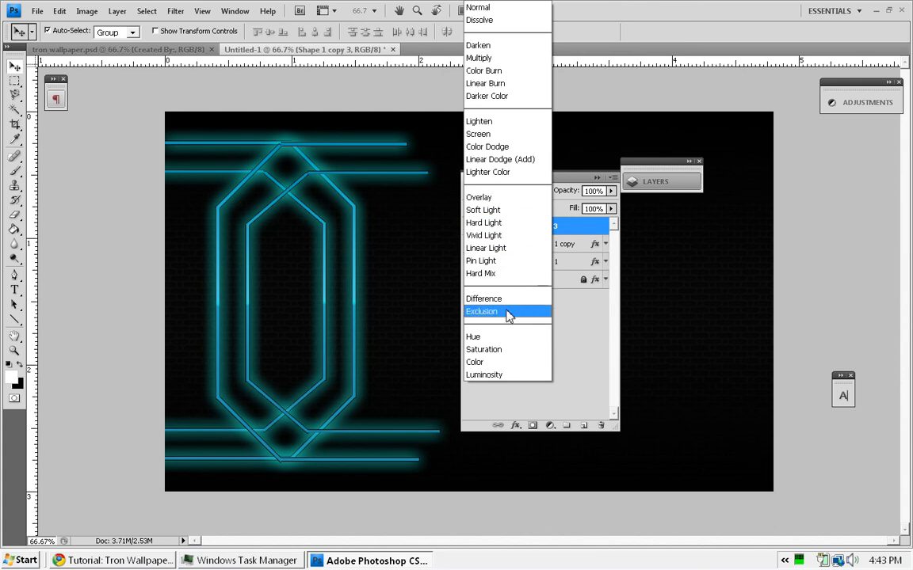
click(481, 312)
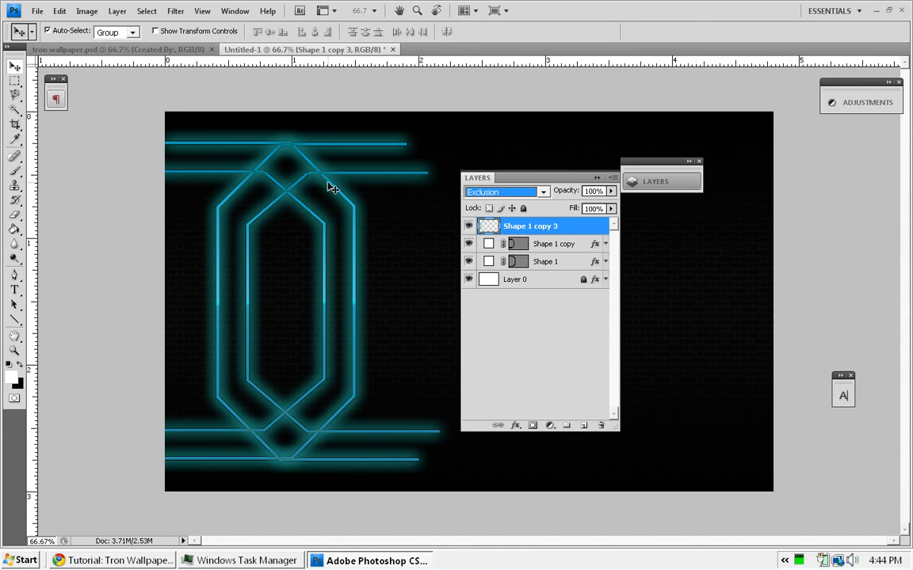
click(506, 191)
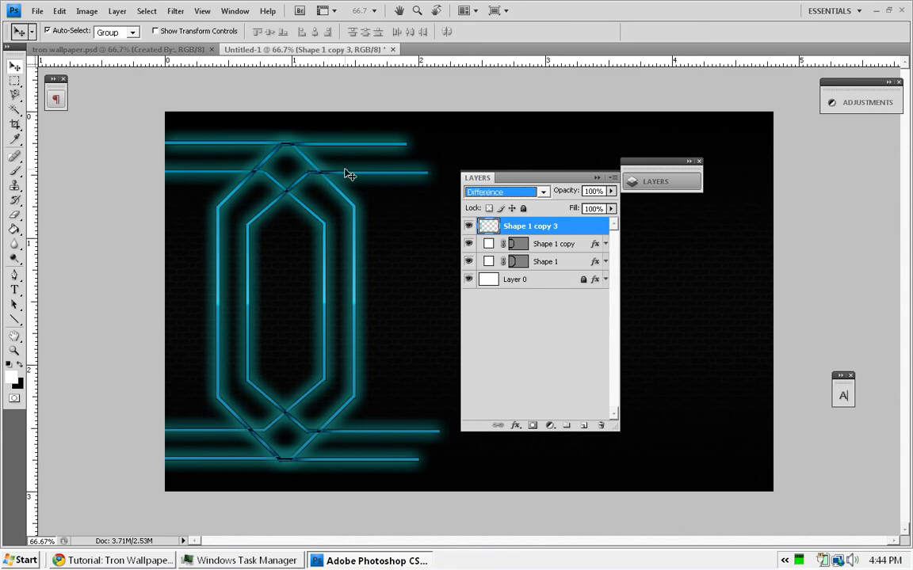
click(505, 192)
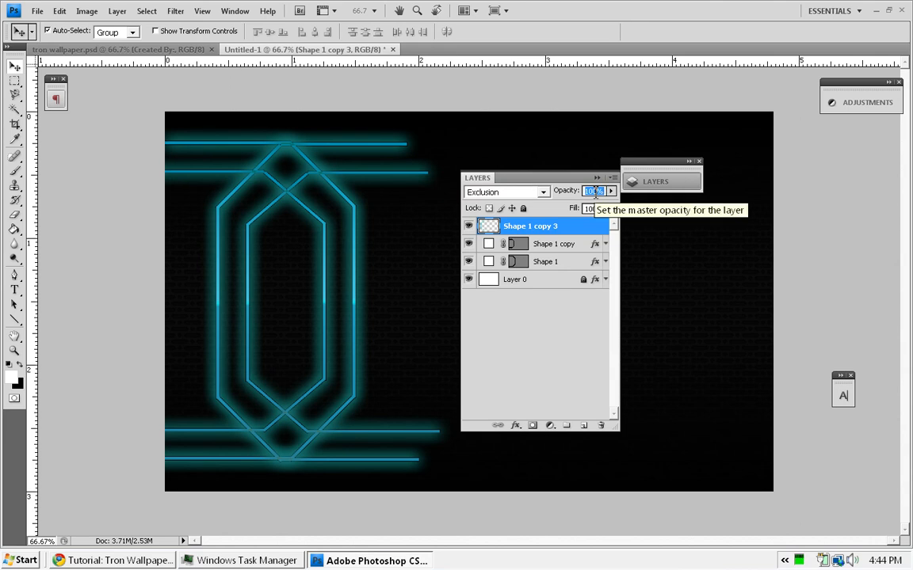
text(70)
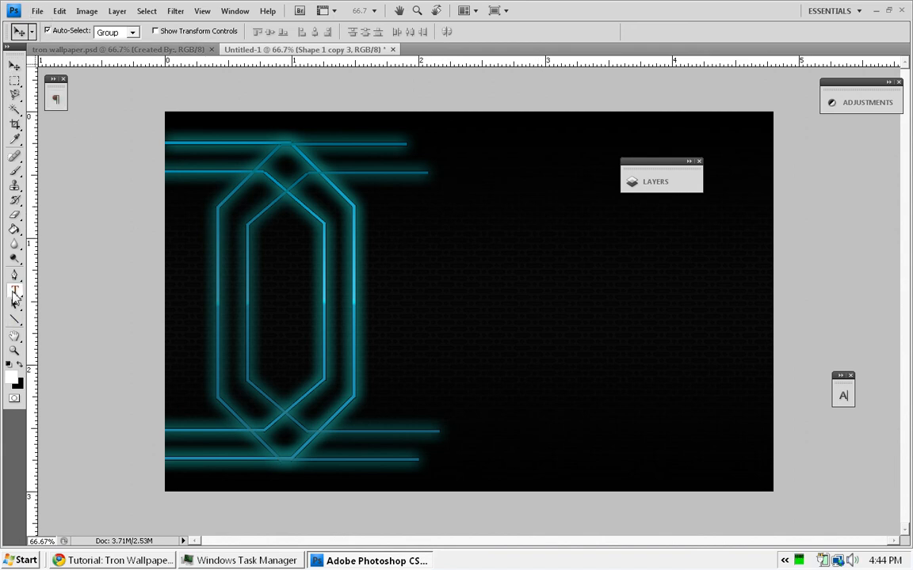
Step: Type 'TRON' in white Street Cred at 36 pt near the canvas centre
click(15, 287)
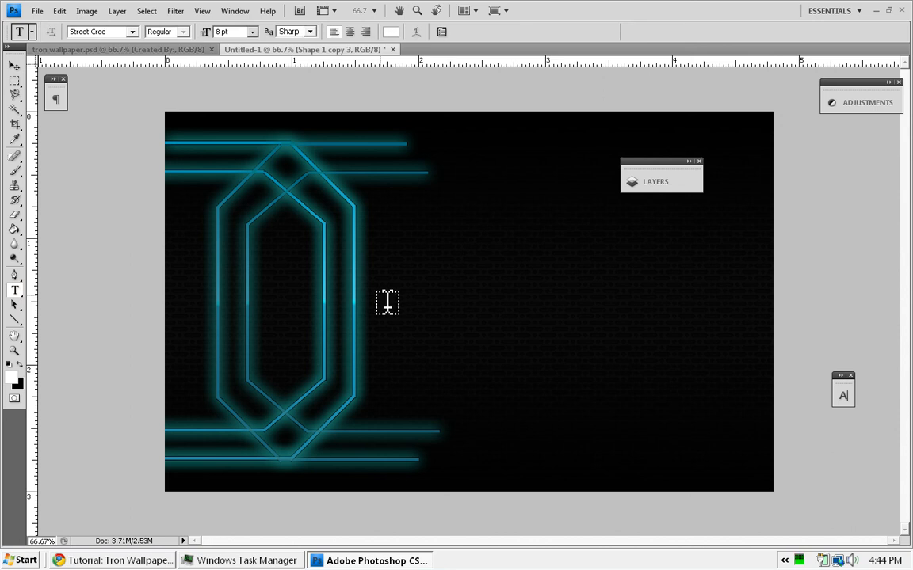
mouse_move(222, 462)
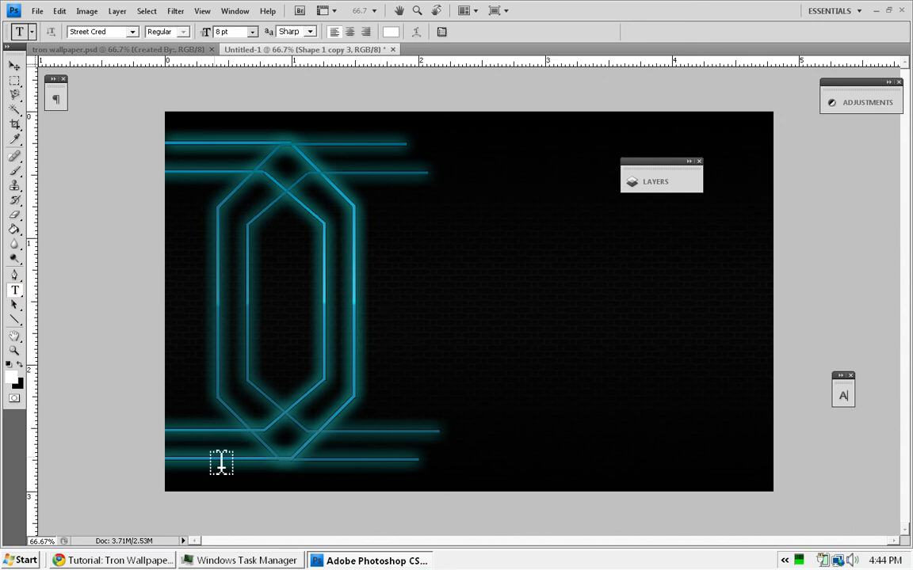
mouse_move(389, 332)
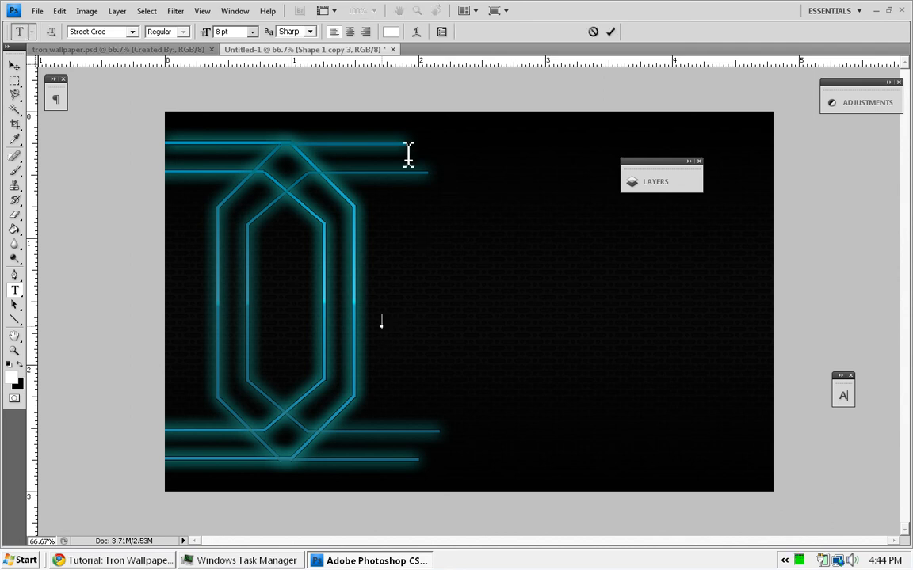
click(248, 31)
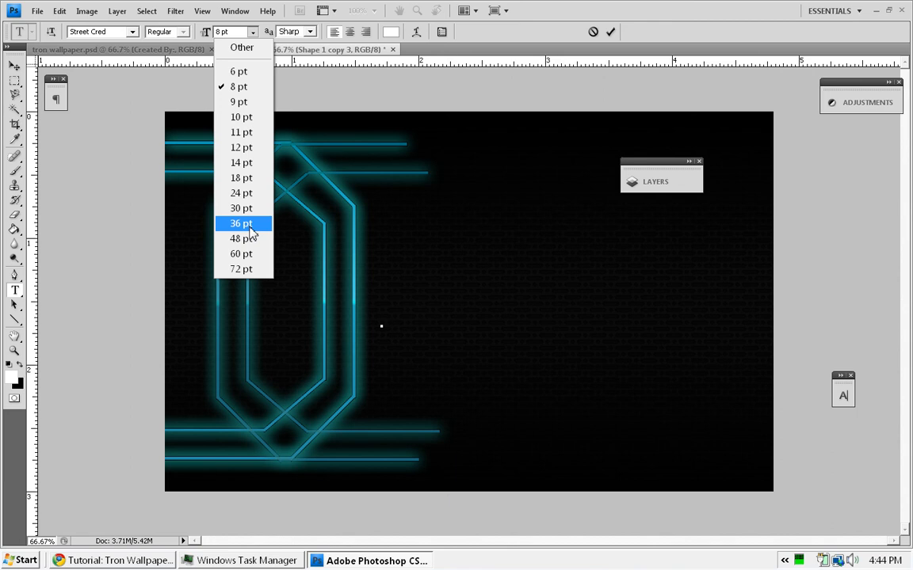
mouse_move(253, 228)
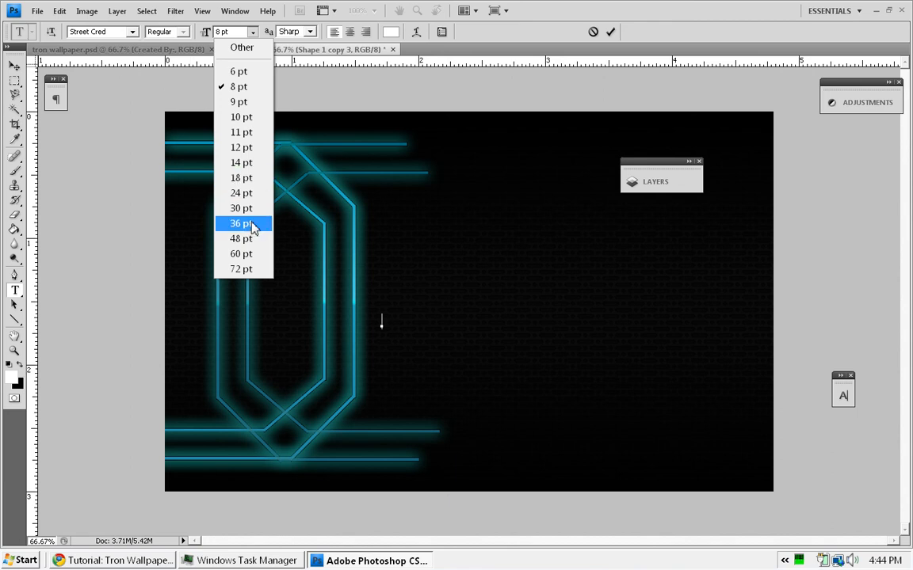
mouse_move(244, 178)
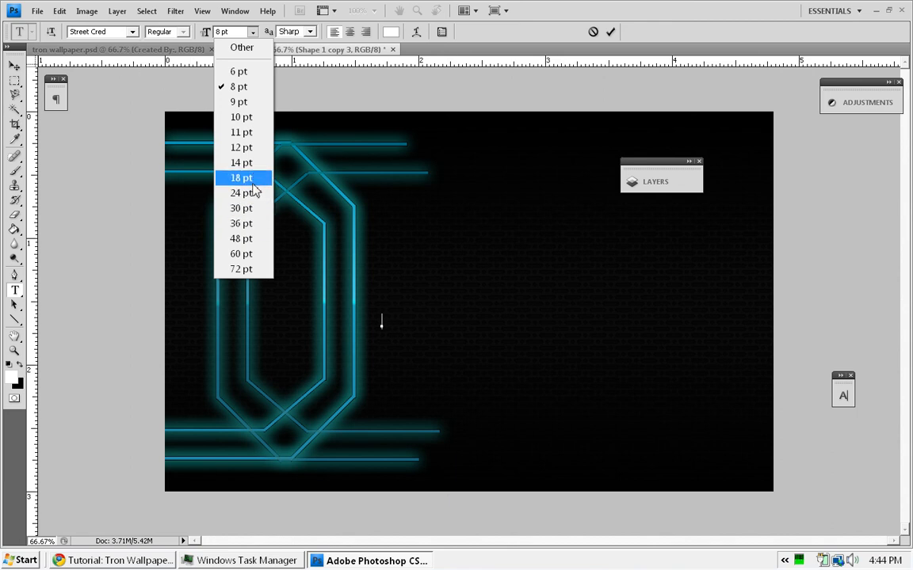
click(242, 177)
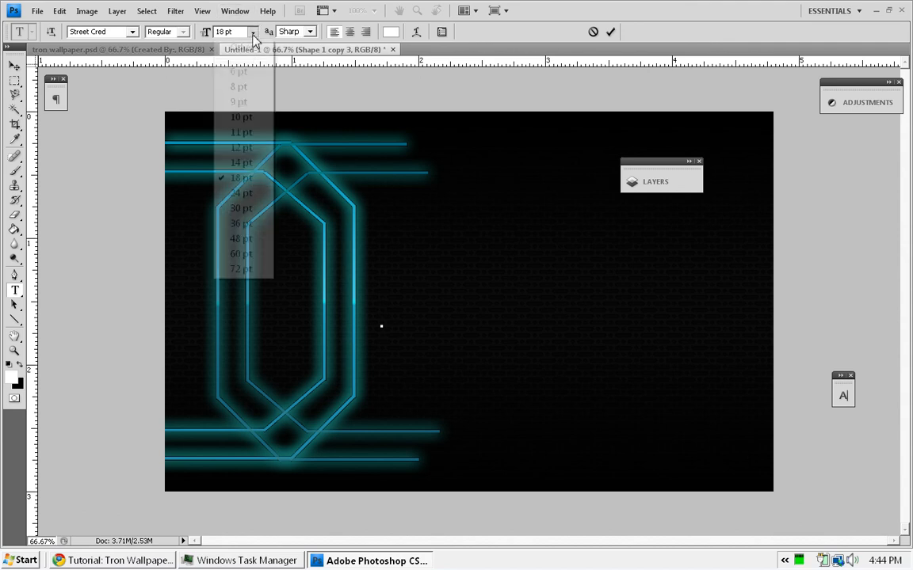
click(240, 223)
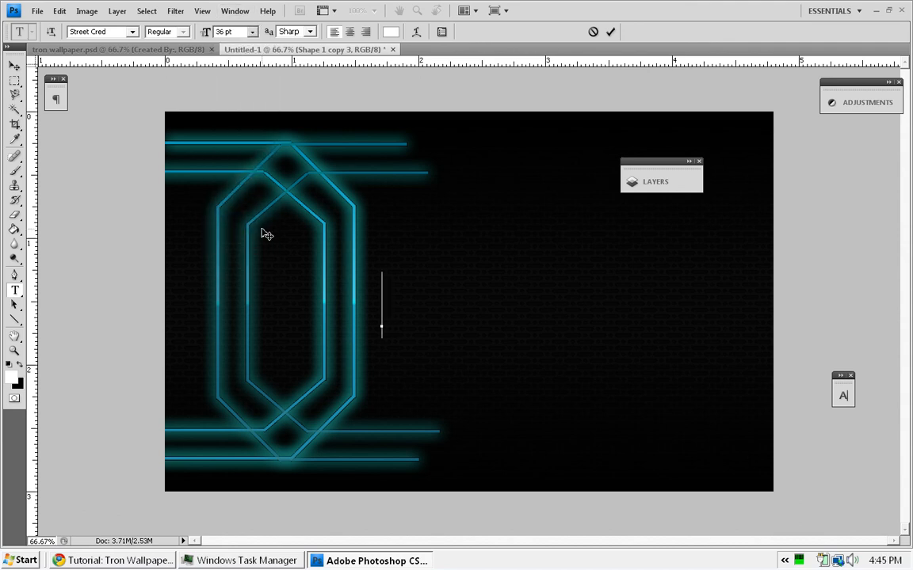
text(TRON)
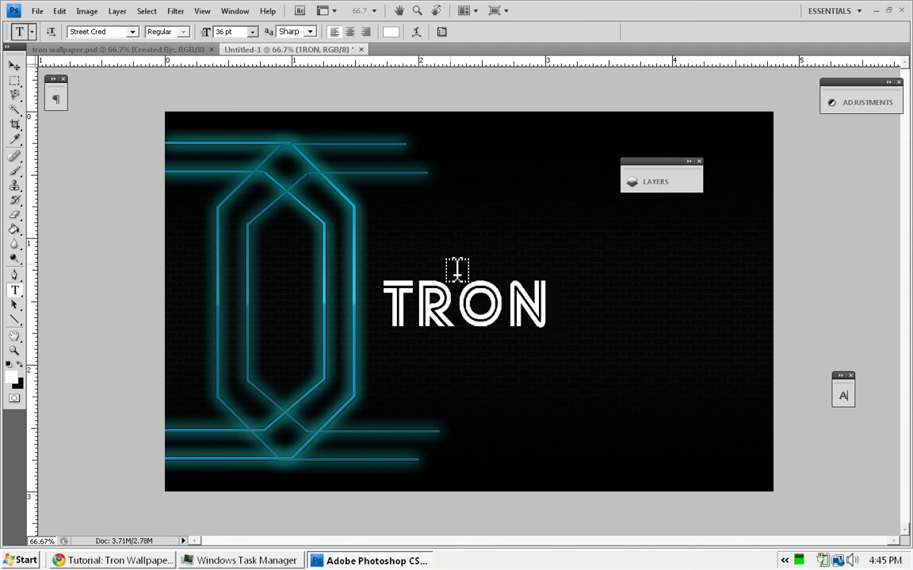
mouse_move(188, 214)
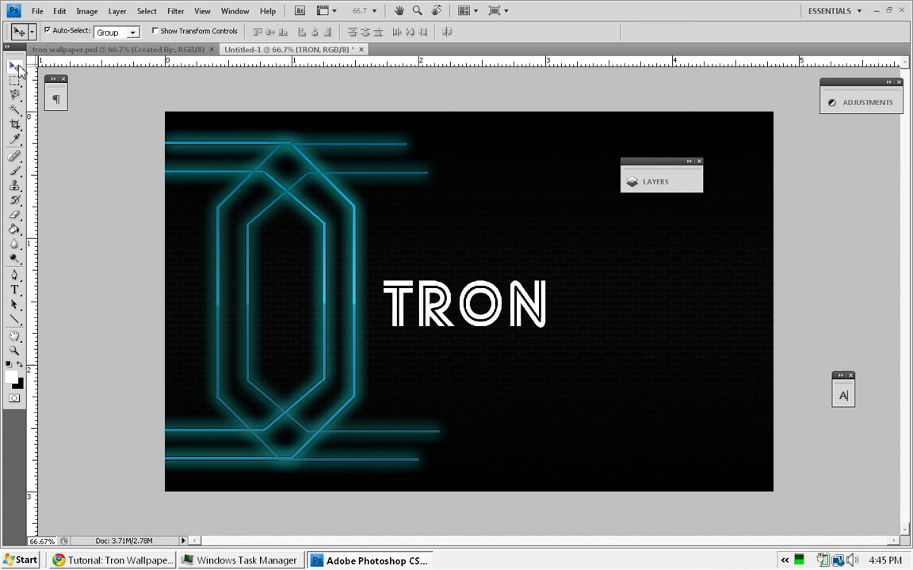
click(660, 181)
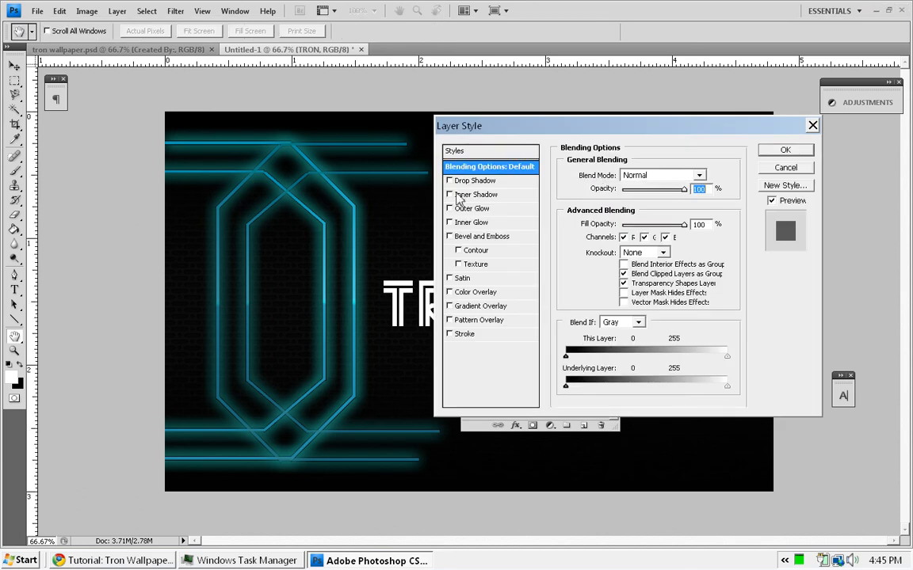
drag(459, 125, 560, 119)
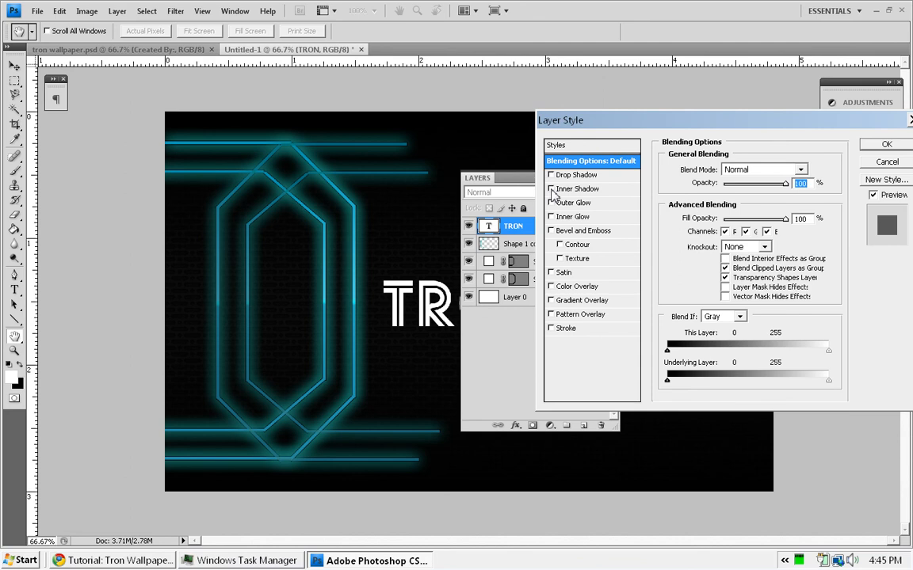
click(581, 189)
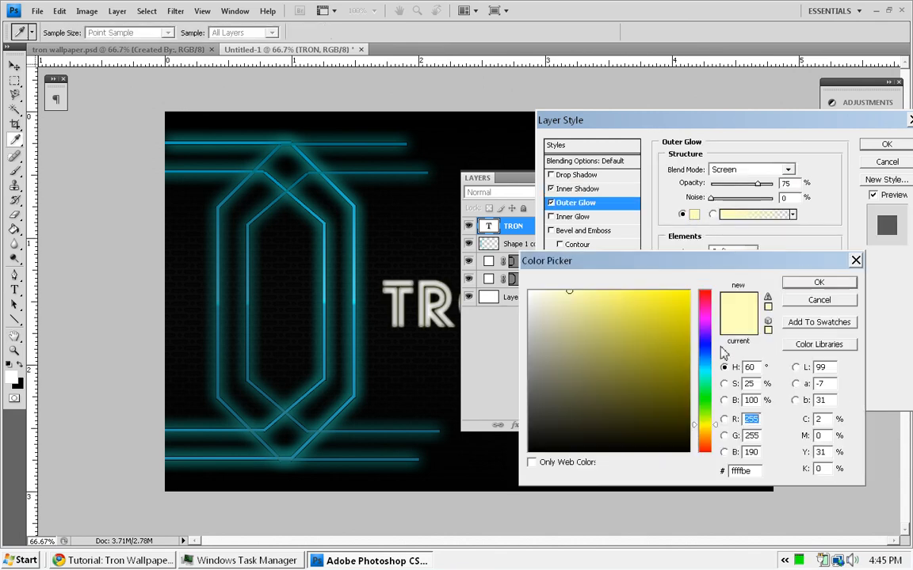
click(673, 302)
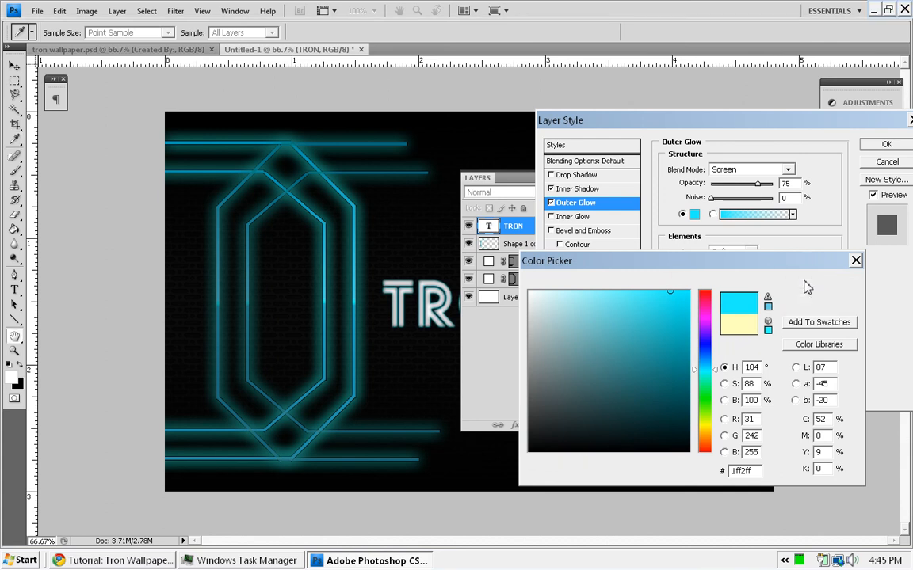
click(855, 260)
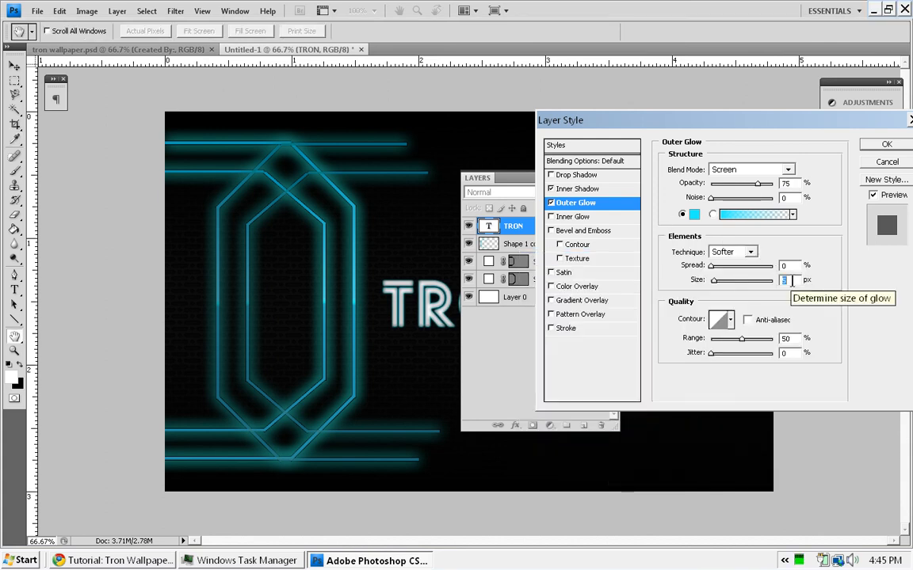
drag(714, 280, 745, 280)
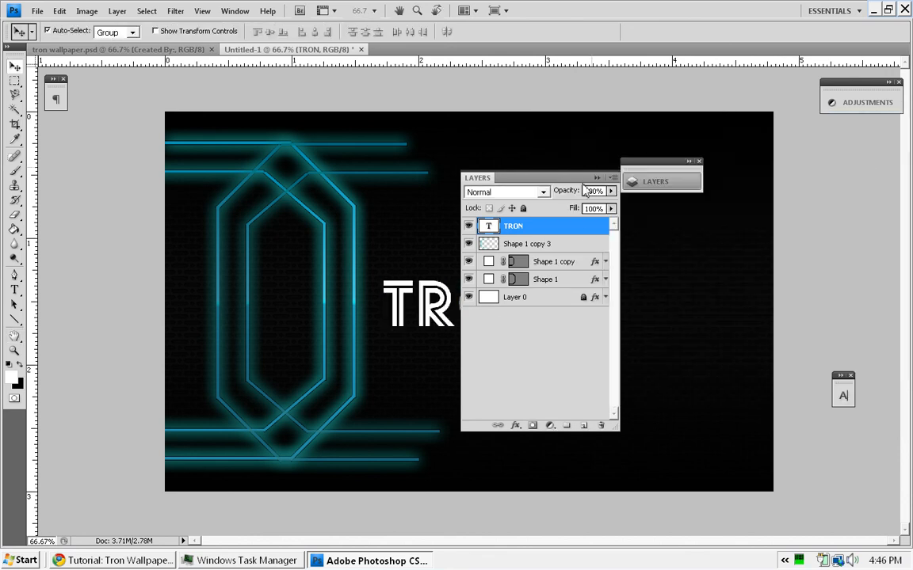
Step: Paste the copied style onto TRON, drop Gradient Overlay, and check Inner Shadow and Outer Glow
click(595, 190)
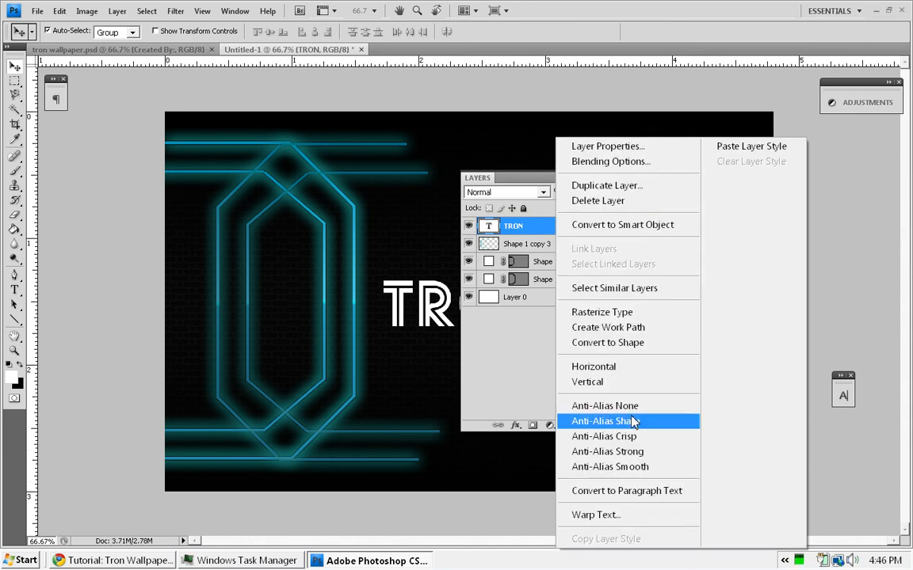
mouse_move(750, 146)
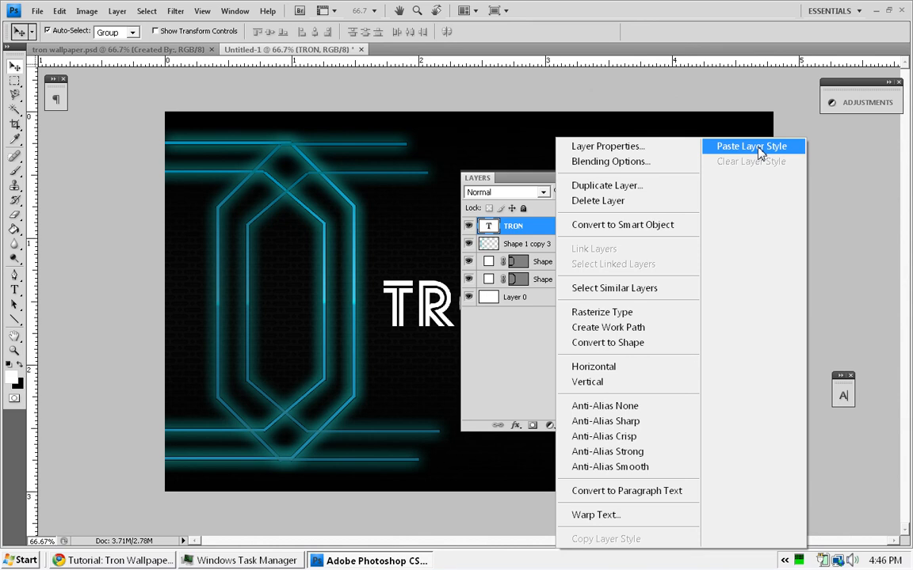
click(750, 146)
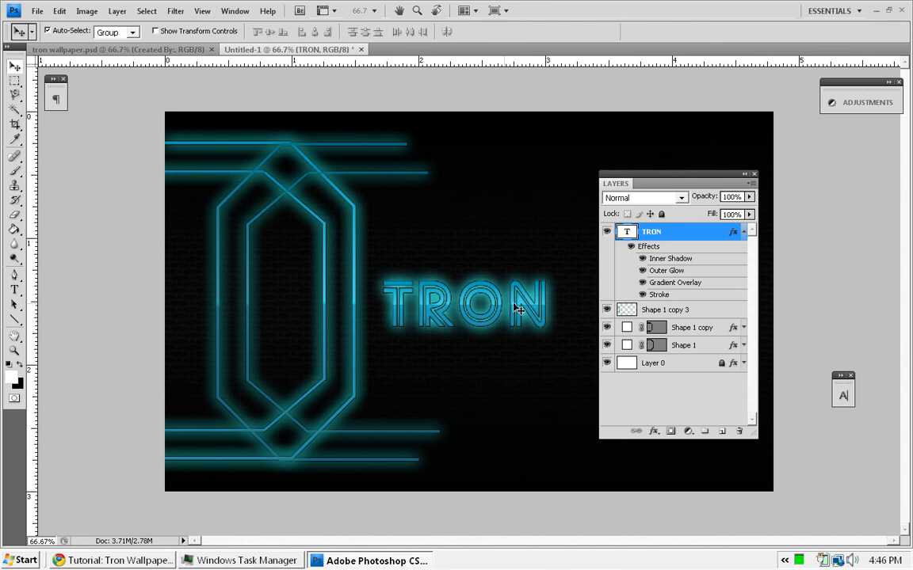
mouse_move(672, 295)
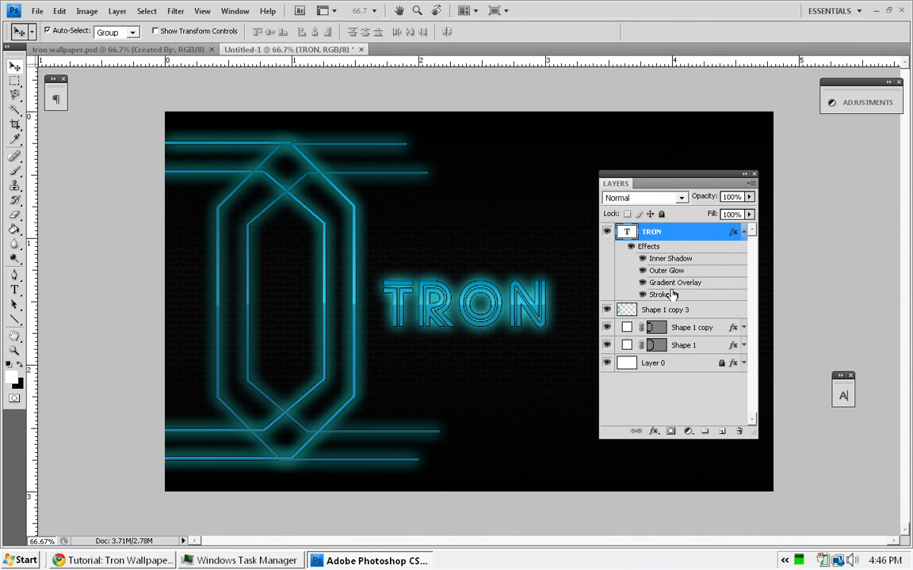
double_click(660, 294)
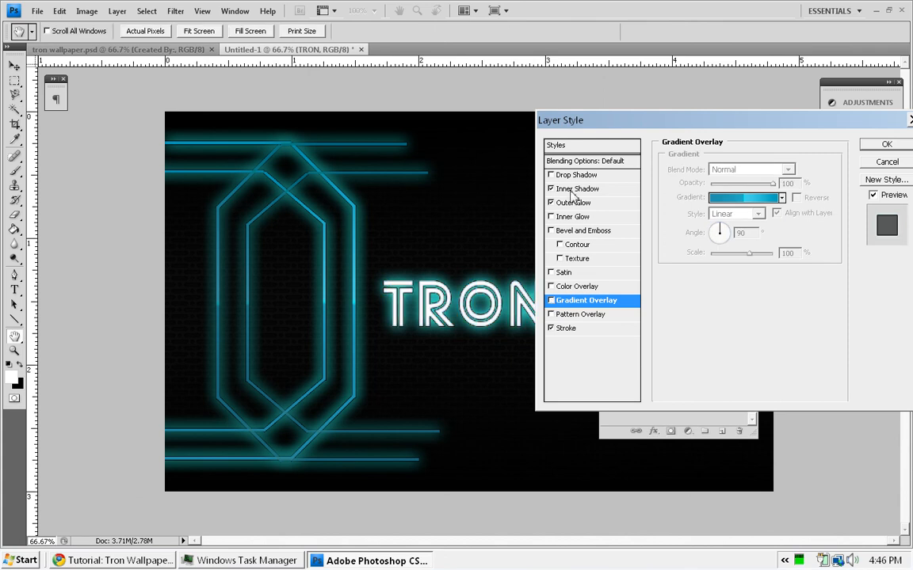
click(580, 189)
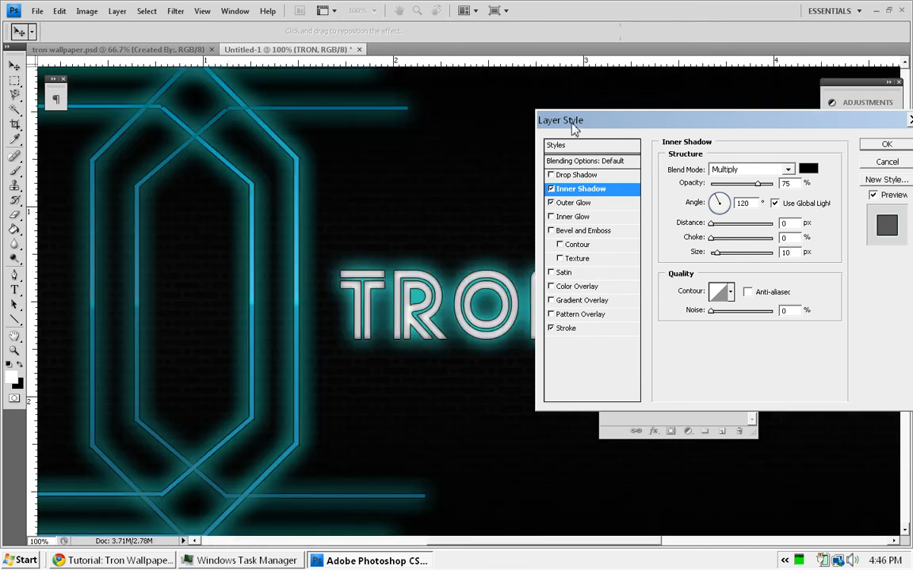
drag(560, 119, 705, 174)
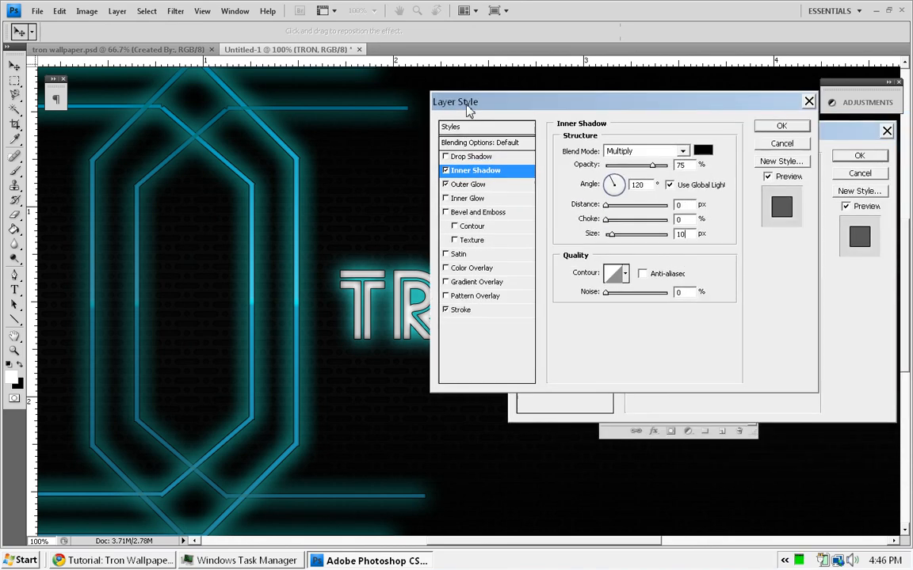
click(470, 184)
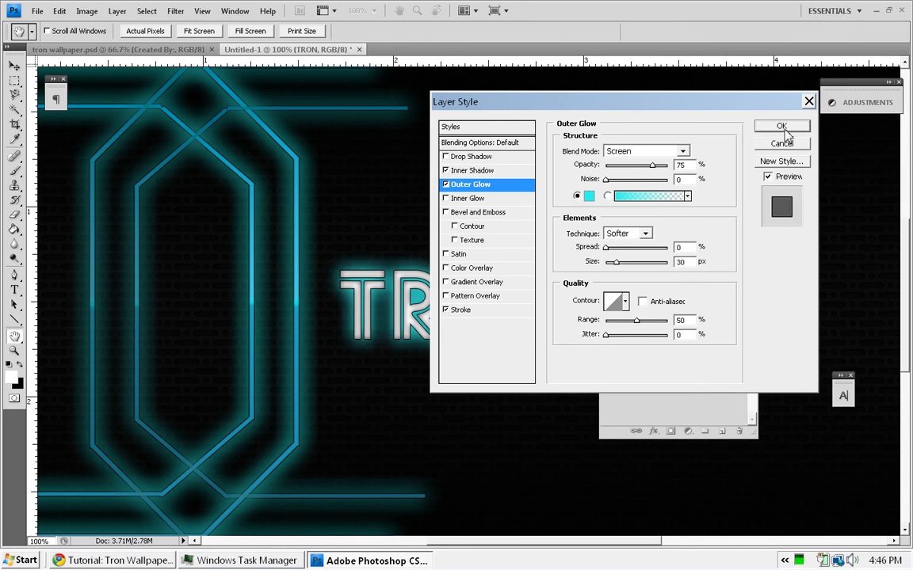
click(782, 126)
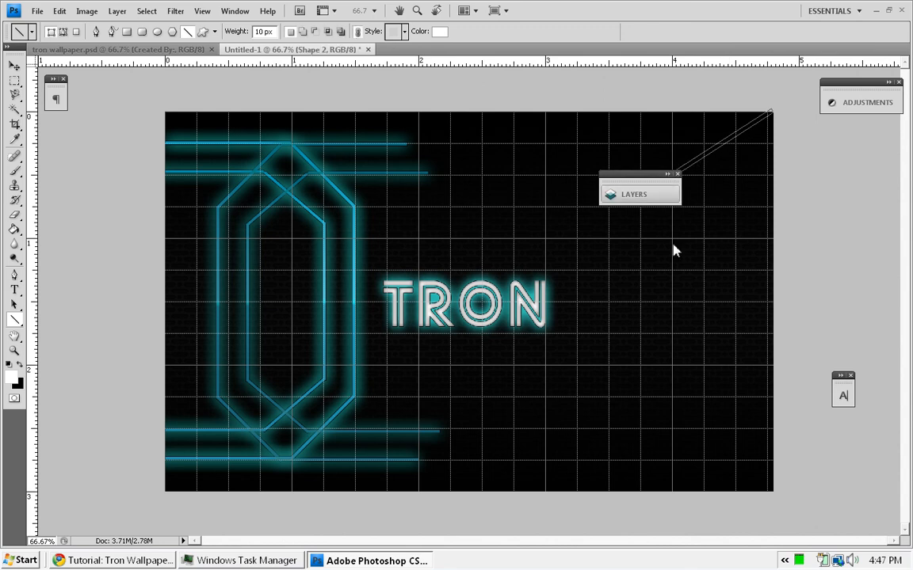
Step: Draw a diagonal line from the top-right corner and a vertical line down the right side
drag(640, 174, 557, 128)
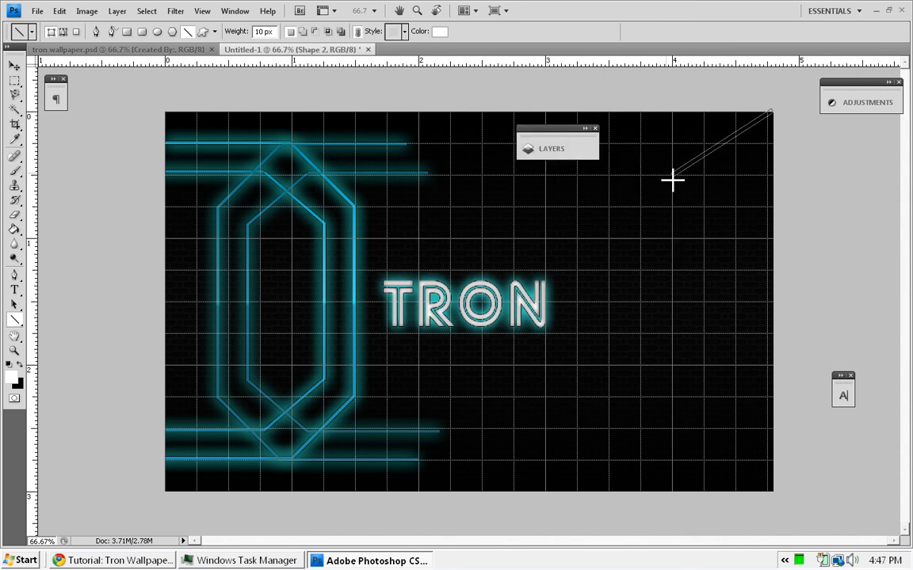
mouse_move(679, 183)
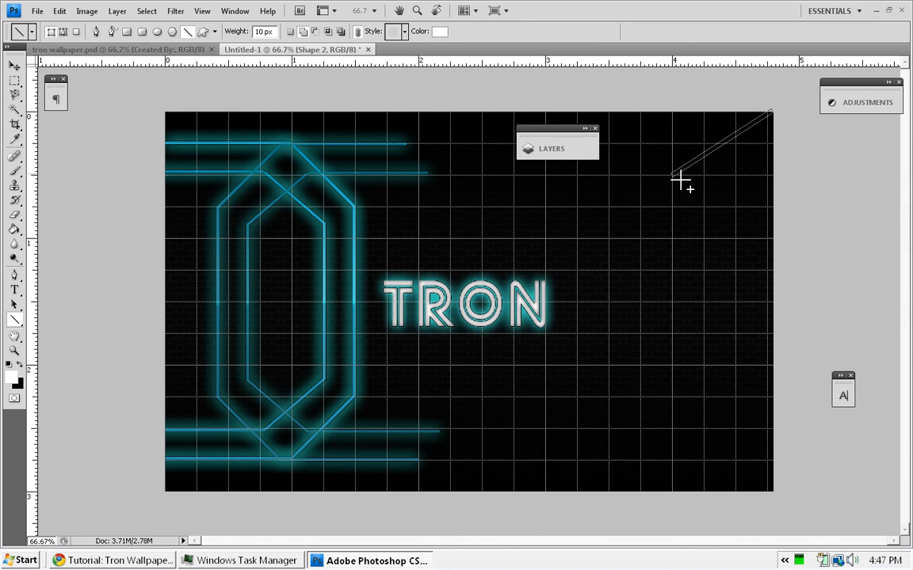
drag(674, 178, 664, 367)
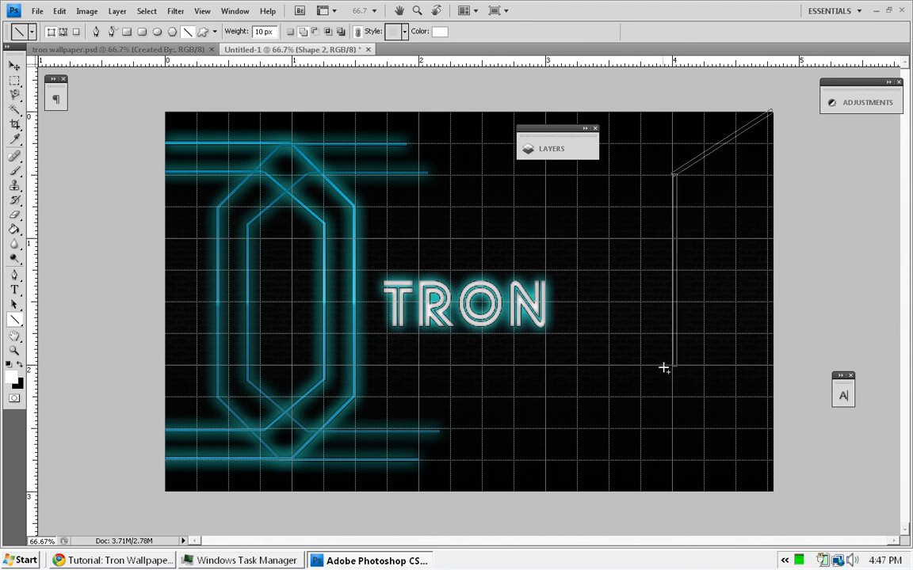
mouse_move(681, 371)
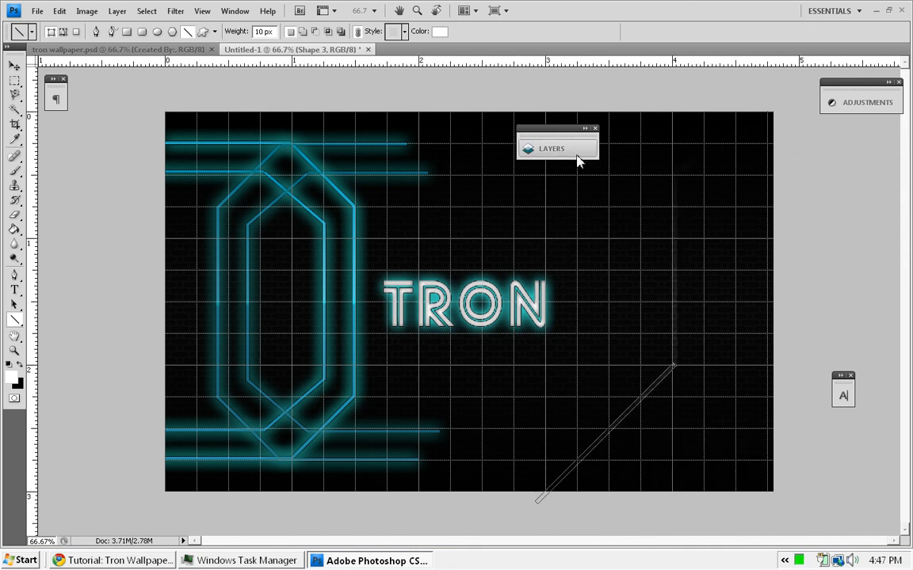
click(551, 148)
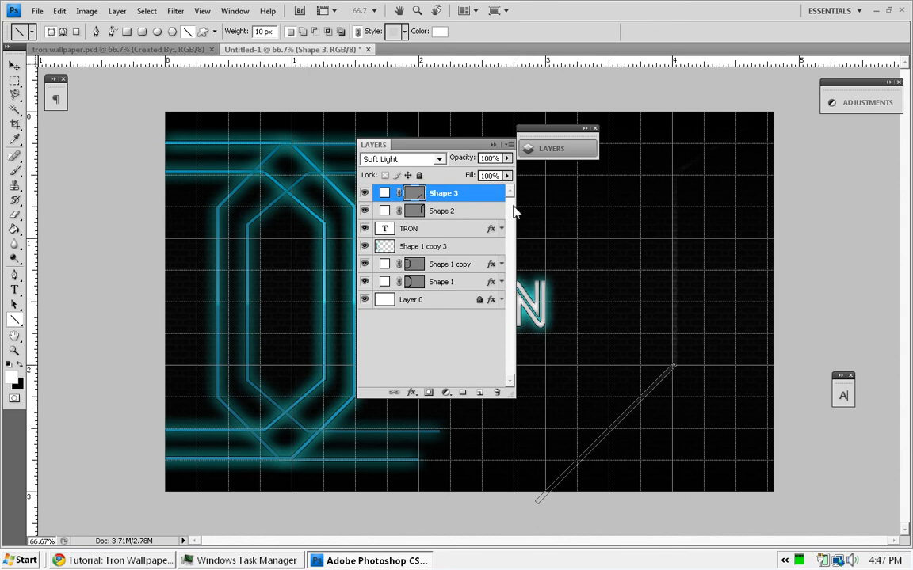
mouse_move(473, 194)
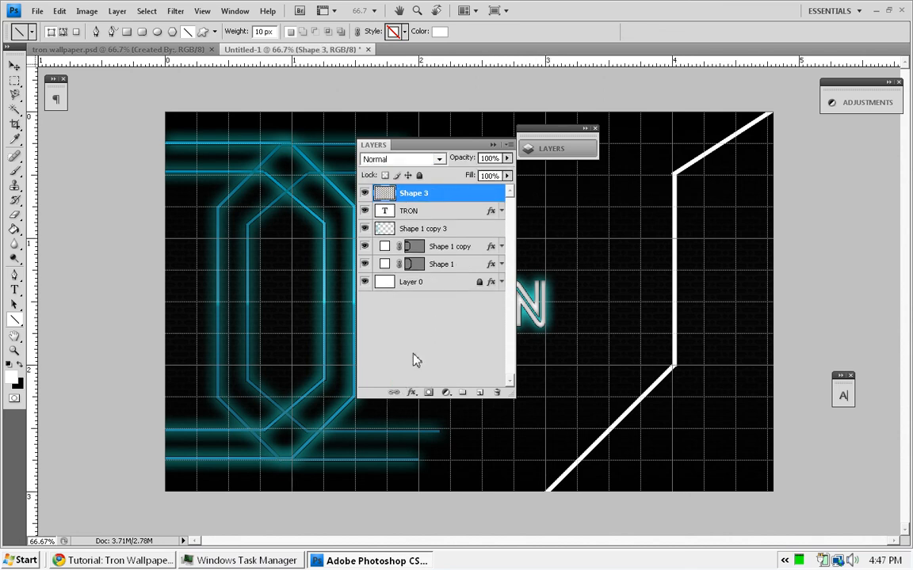
Step: Paste the cyan glow layer style onto the Shape 3 circuit line
right_click(413, 193)
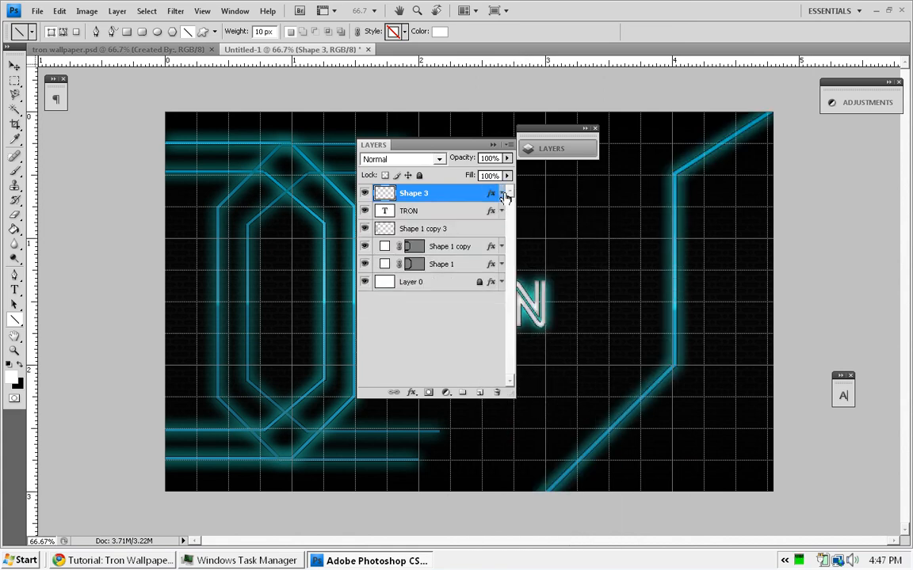
click(595, 128)
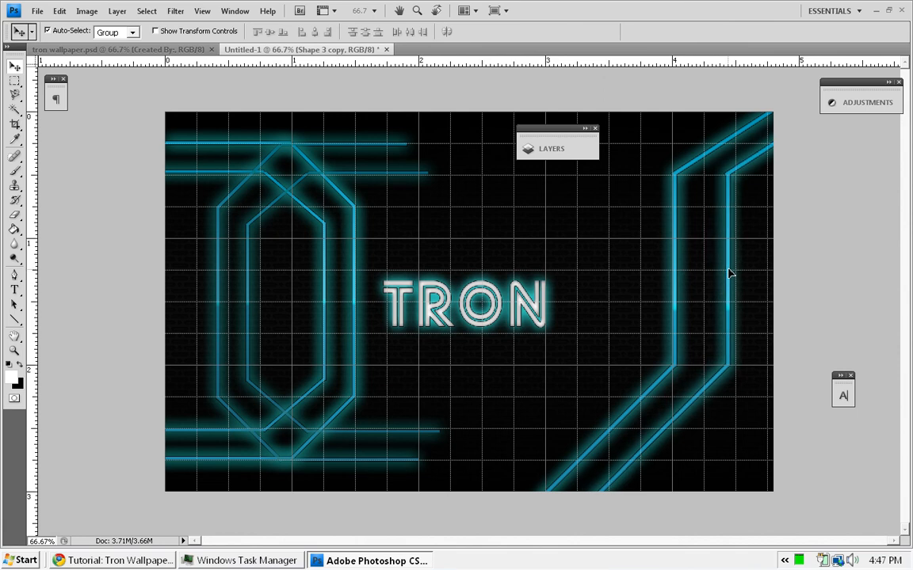
mouse_move(717, 274)
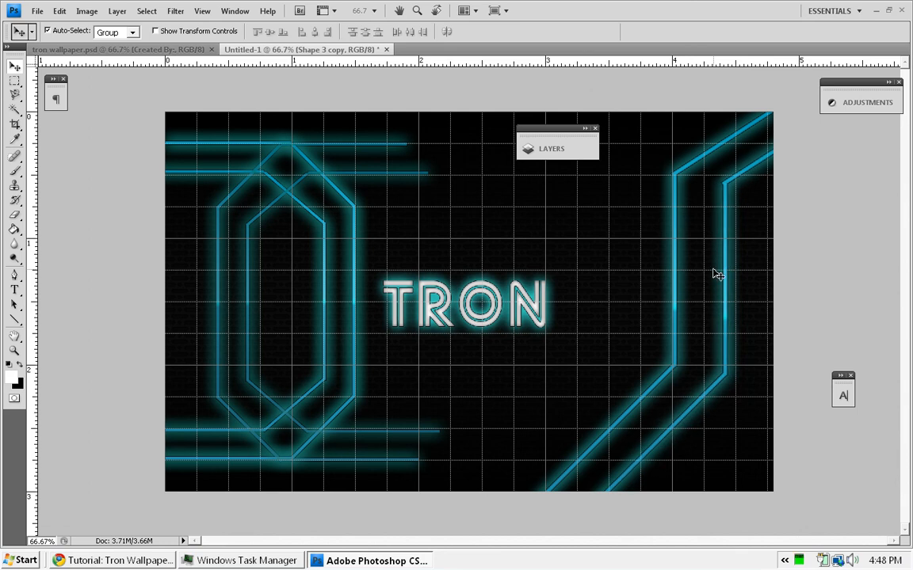
mouse_move(526, 308)
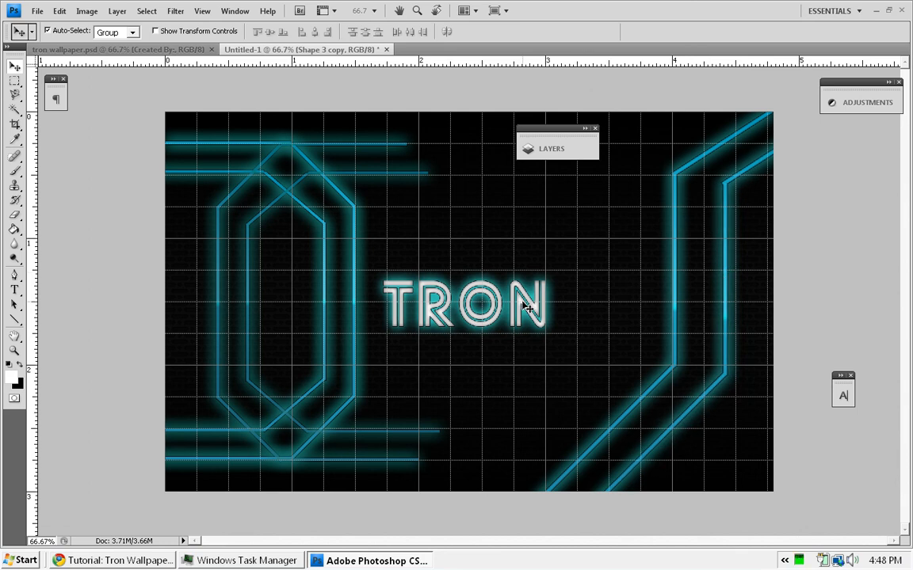